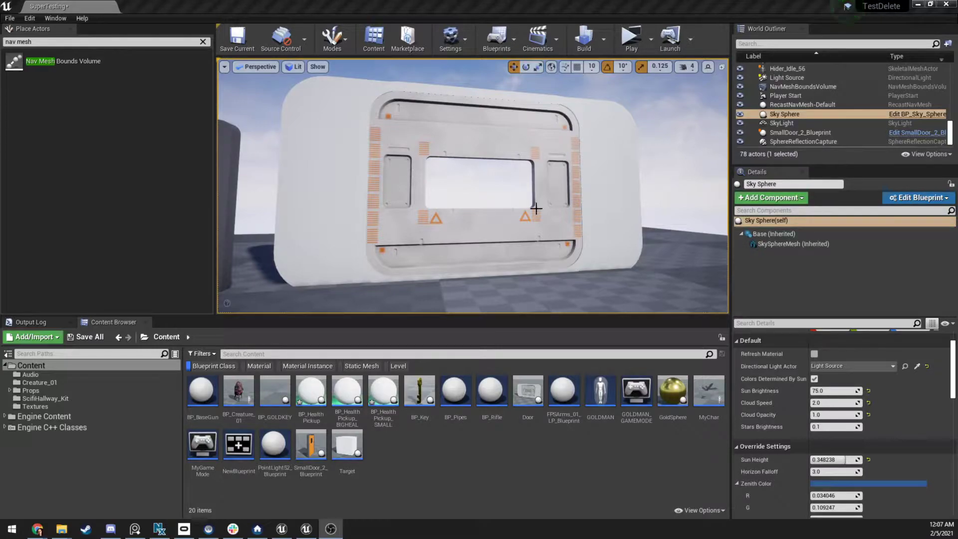
- Open the Door Blueprint via Edit Door in the World Outliner, showing its Event Graph
{"action": "left_click", "coordinate": [631, 35]}
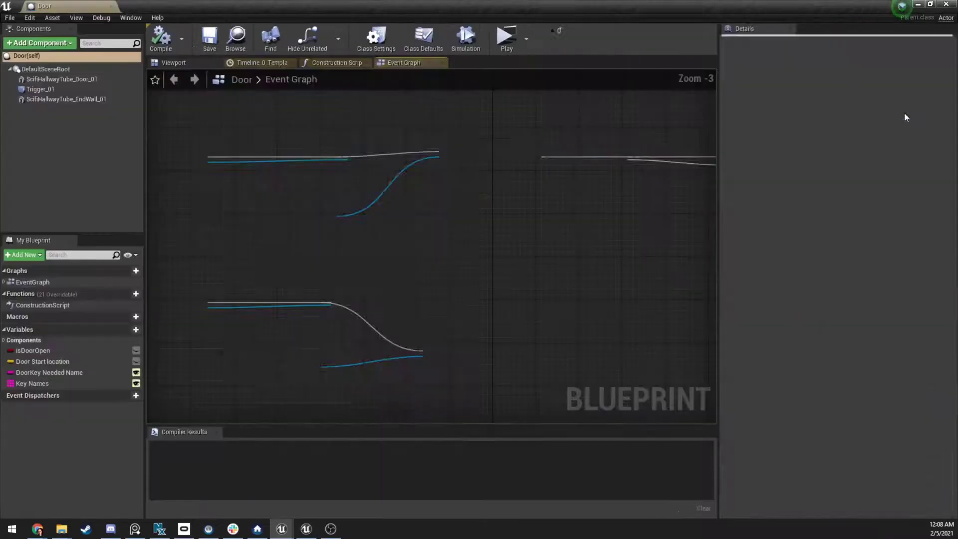
- Inspect the Trigger_01 box and end wall components in the Viewport, then return to the graph
{"action": "left_click", "coordinate": [423, 38]}
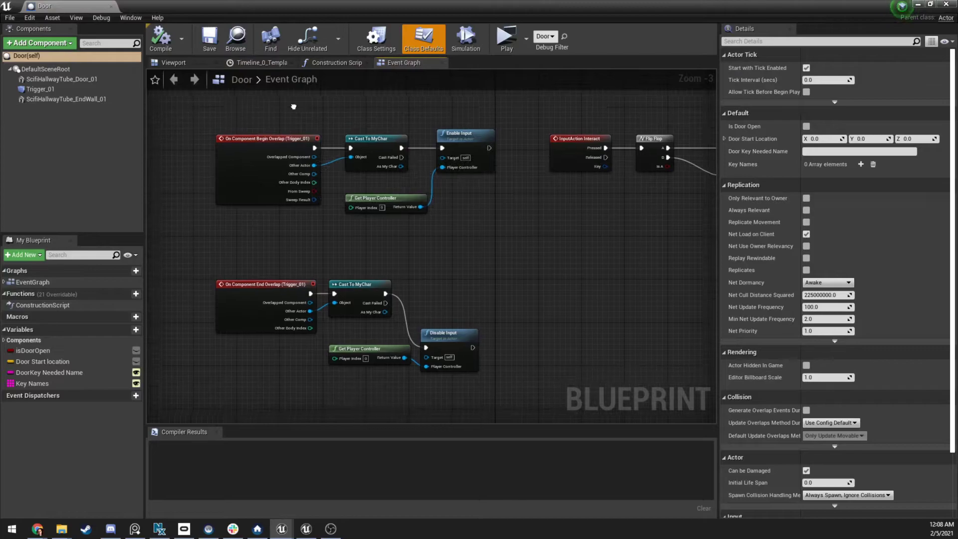
{"action": "left_click", "coordinate": [173, 62]}
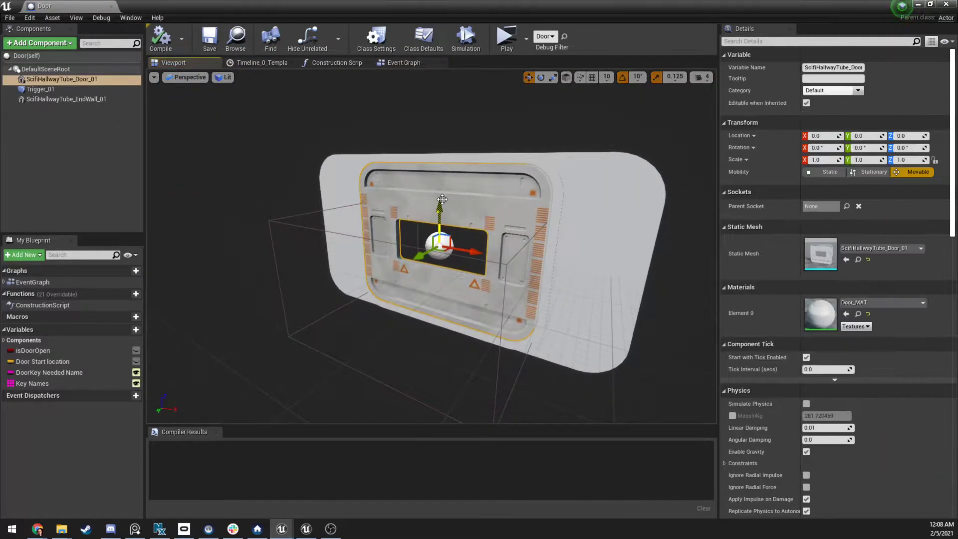
{"action": "mouse_move", "coordinate": [61, 79]}
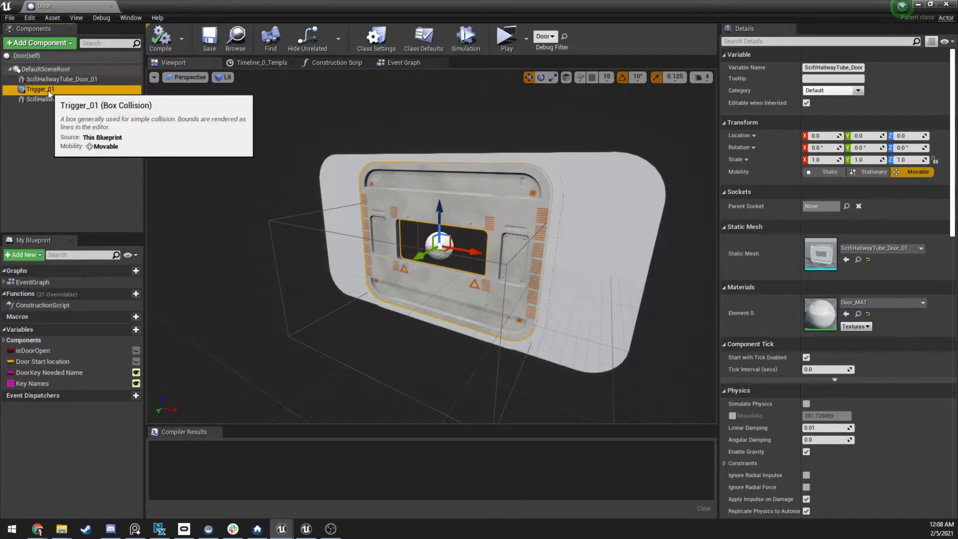
{"action": "left_click", "coordinate": [40, 90]}
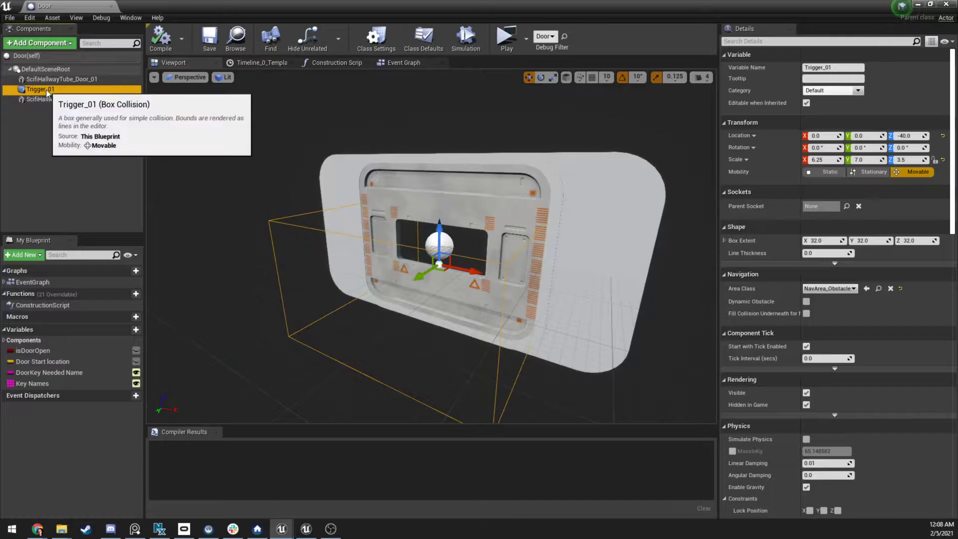
{"action": "left_click", "coordinate": [38, 43]}
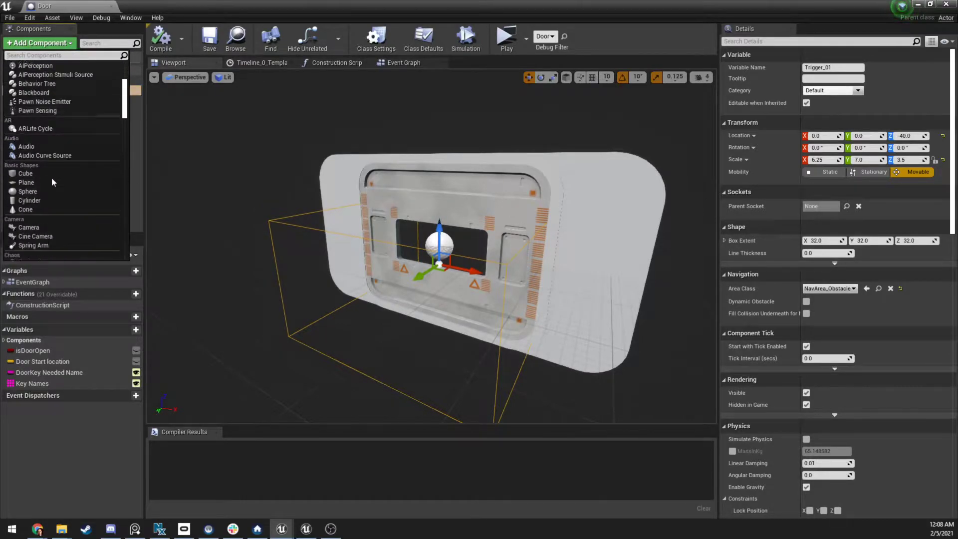
{"action": "left_click", "coordinate": [69, 99]}
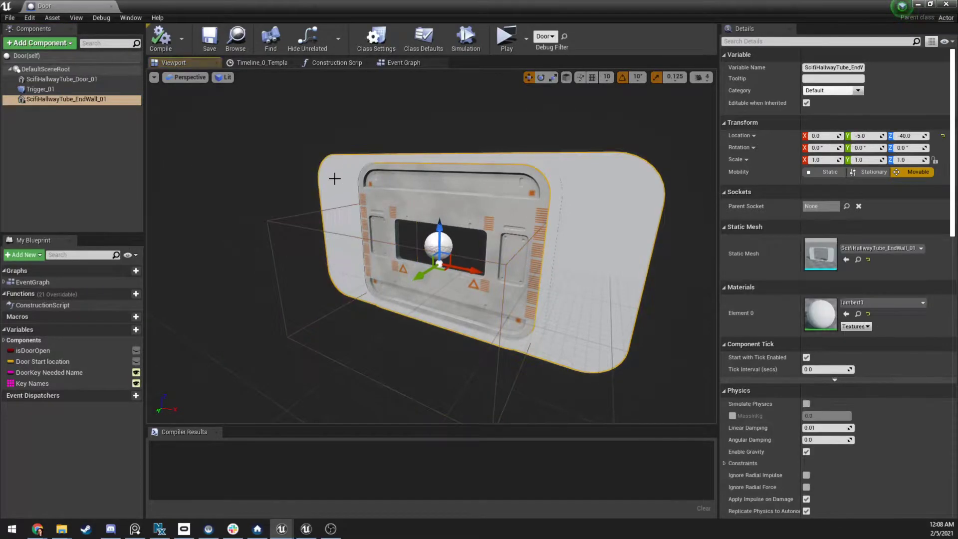
{"action": "left_click", "coordinate": [403, 62]}
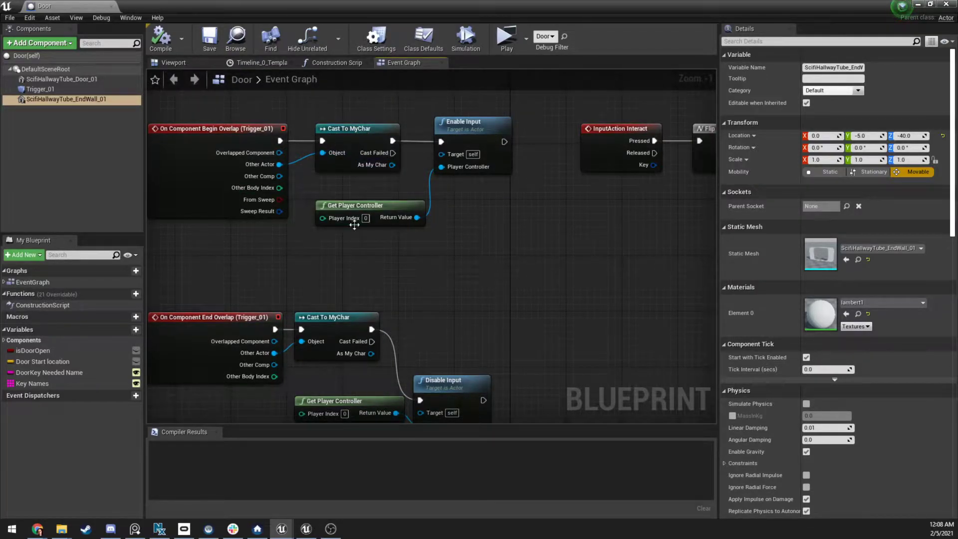
{"action": "mouse_move", "coordinate": [459, 126]}
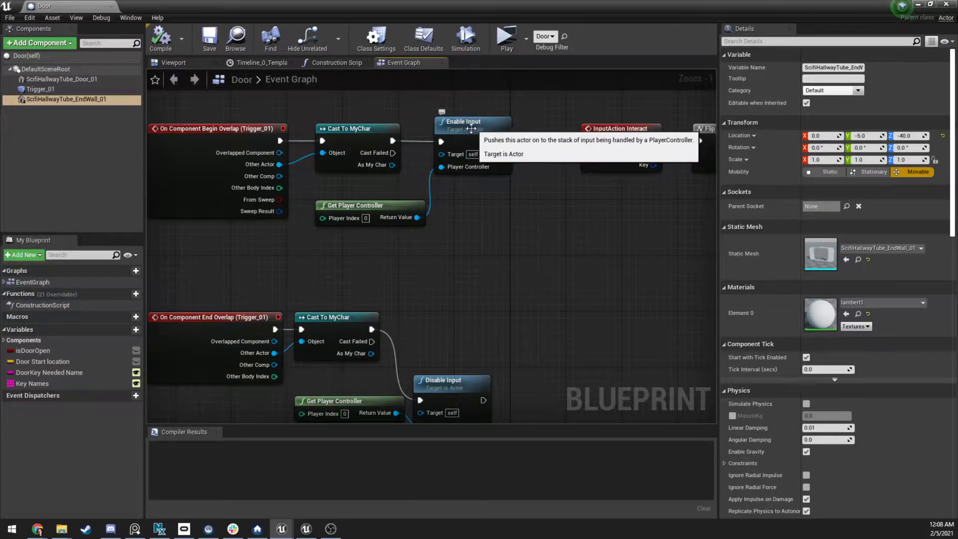
{"action": "mouse_move", "coordinate": [364, 205]}
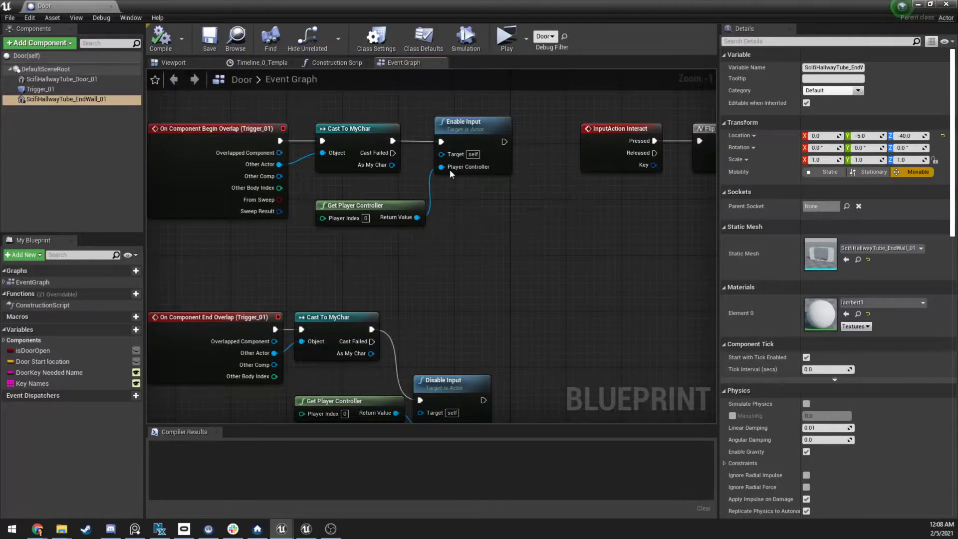
{"action": "mouse_move", "coordinate": [373, 231]}
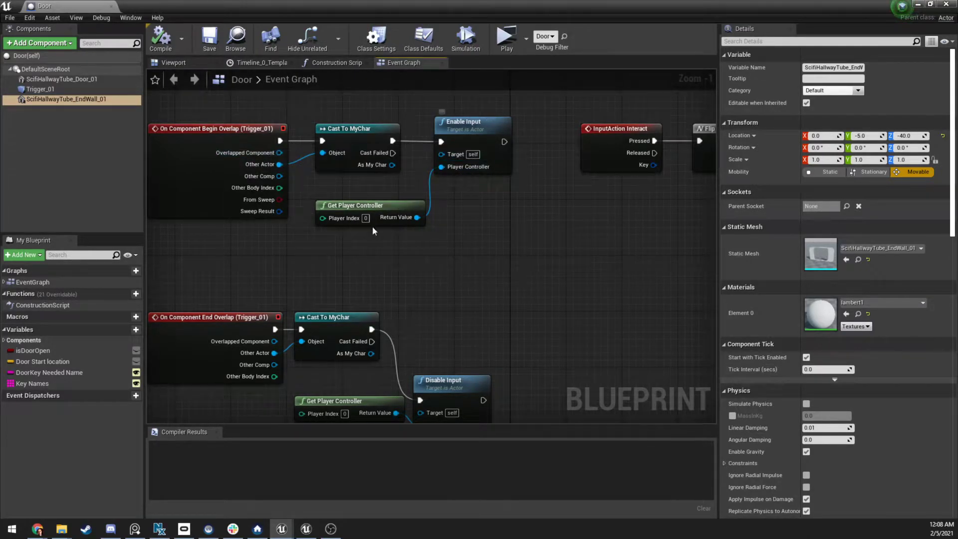
{"action": "mouse_move", "coordinate": [414, 218]}
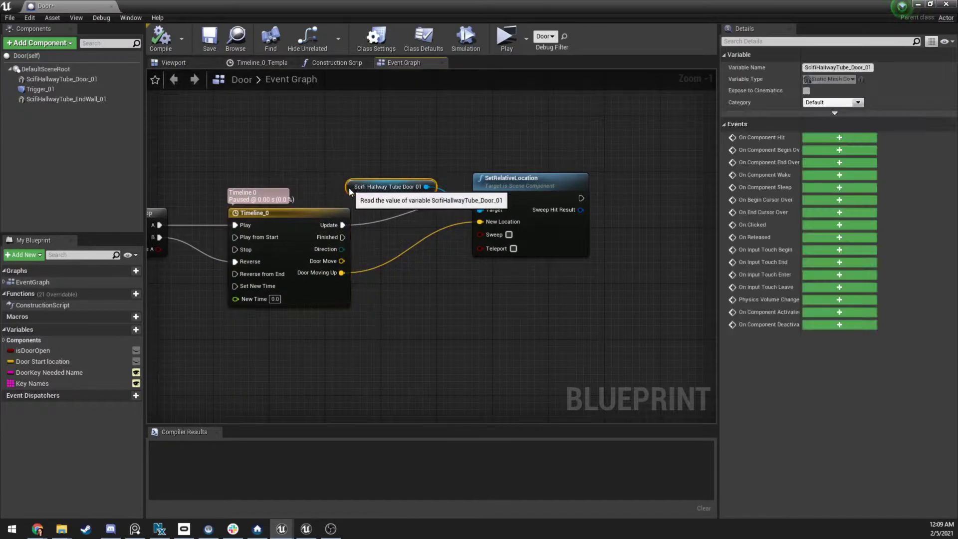
{"action": "left_click", "coordinate": [61, 79]}
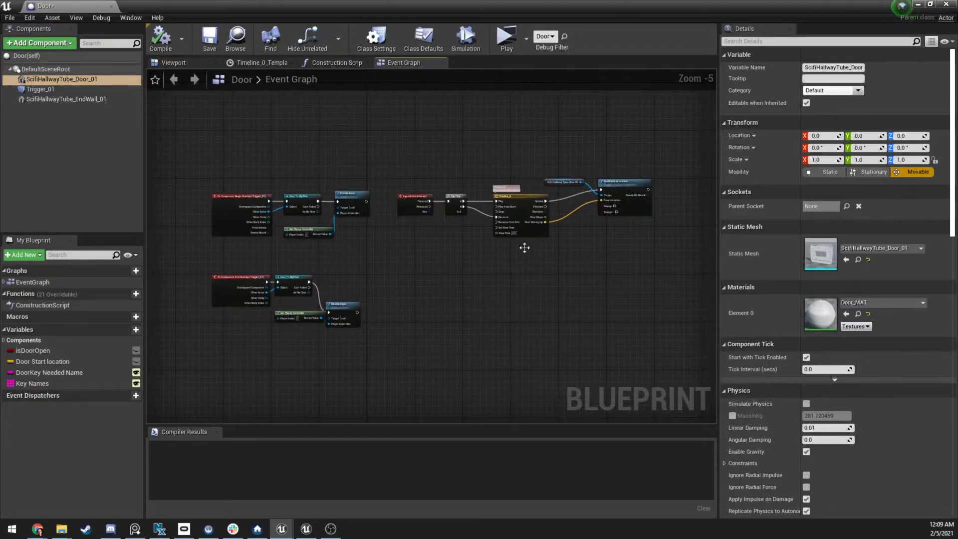
{"action": "mouse_move", "coordinate": [112, 5]}
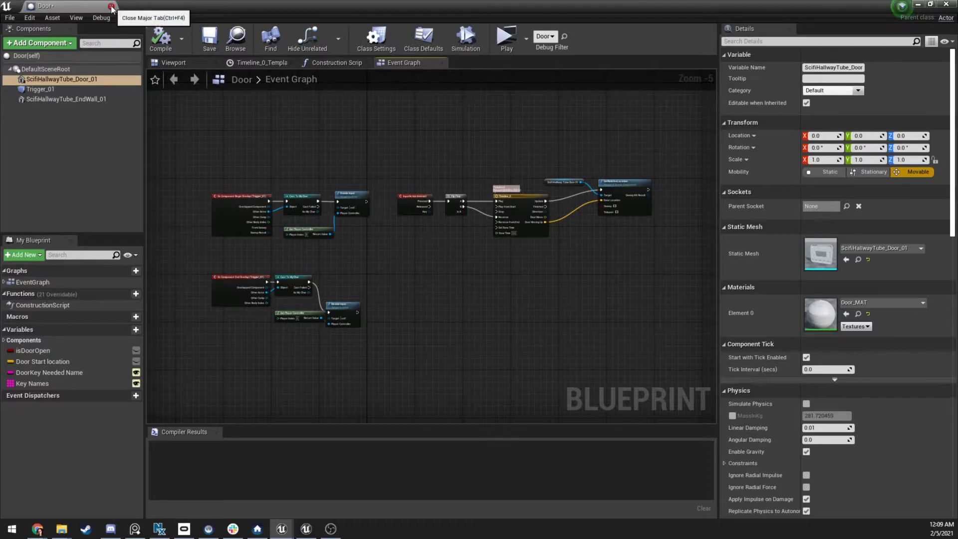
- Close the Door Blueprint and create a new Actor Blueprint named BP_Door_01 in Content
{"action": "left_click", "coordinate": [112, 5]}
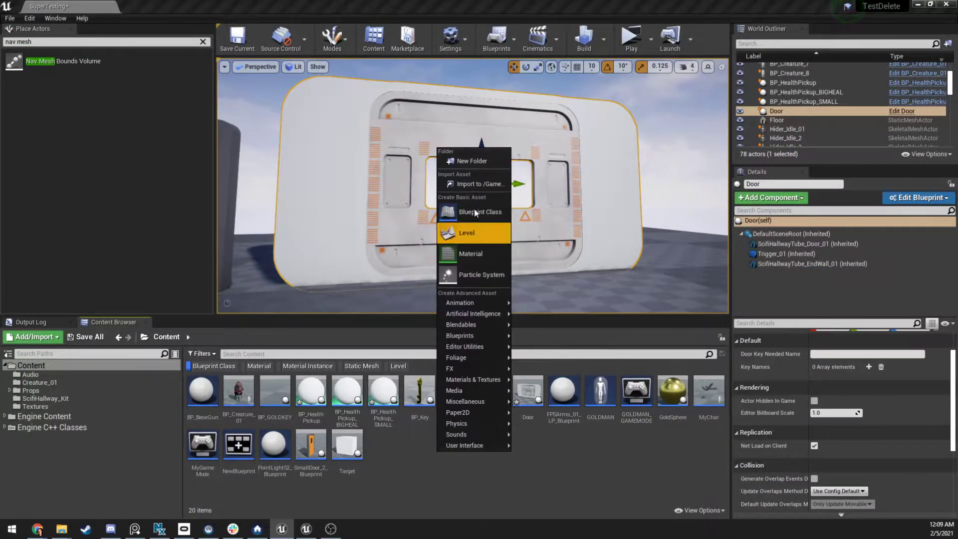
{"action": "mouse_move", "coordinate": [473, 324]}
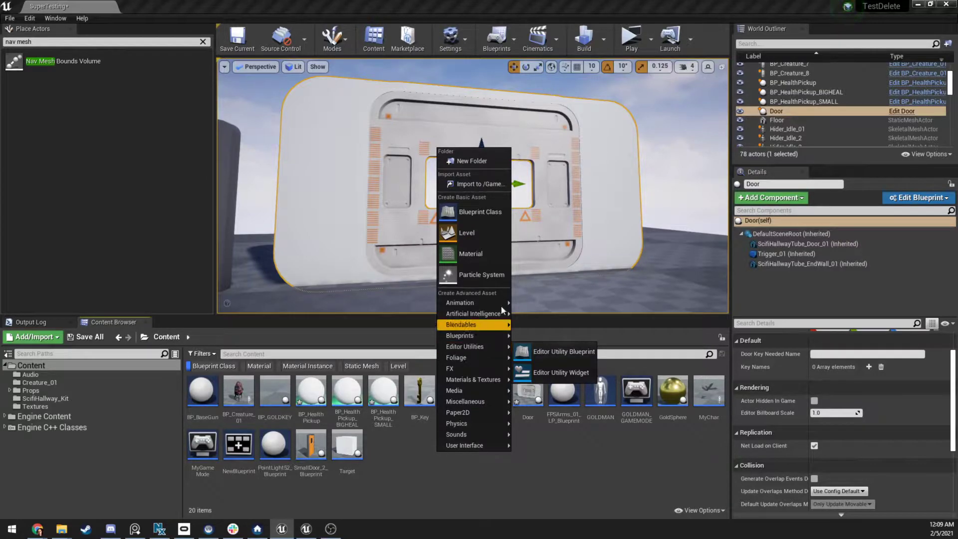
{"action": "left_click", "coordinate": [479, 211]}
{"action": "type", "text": "BP_Door_01"}
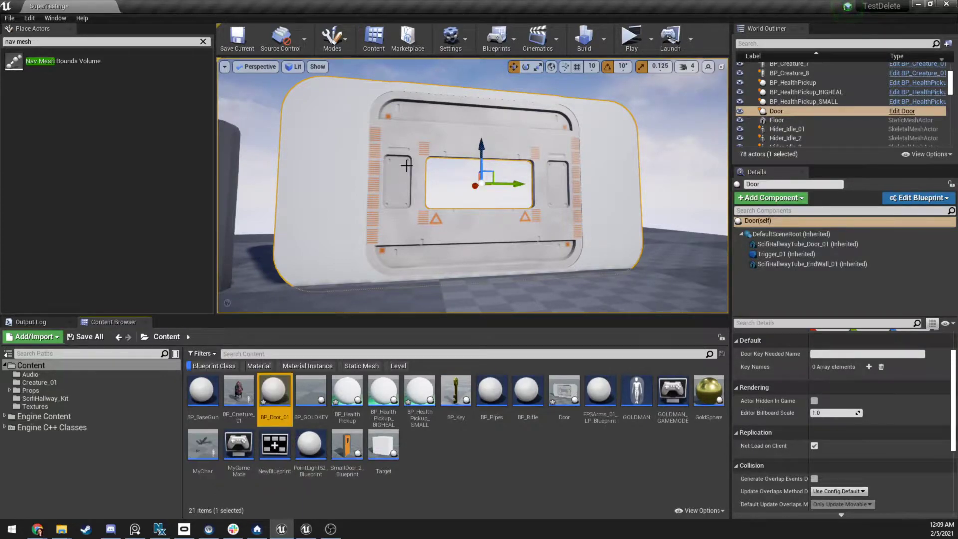
{"action": "mouse_move", "coordinate": [274, 392]}
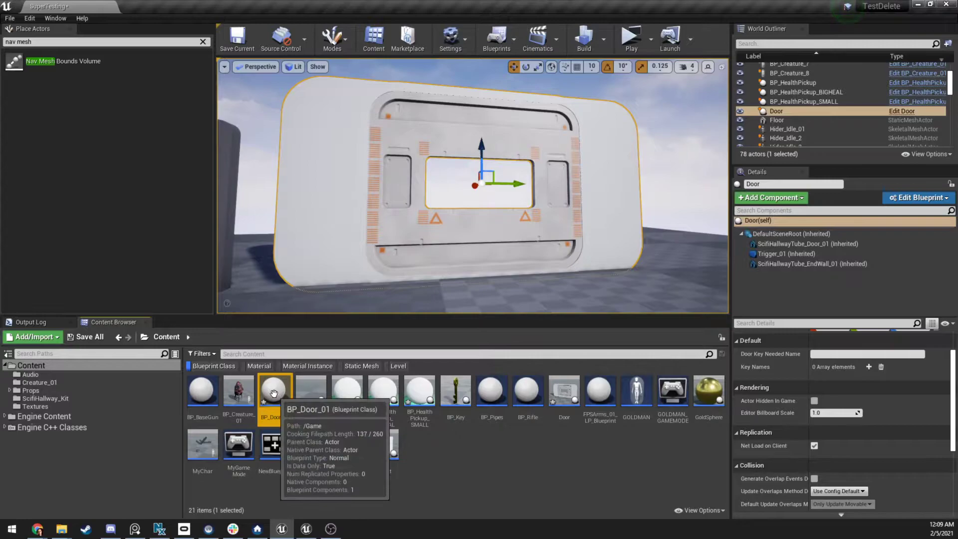
- Open BP_Door_01 and add a Static Mesh component using the Cylinder mesh
{"action": "double_click", "coordinate": [274, 389]}
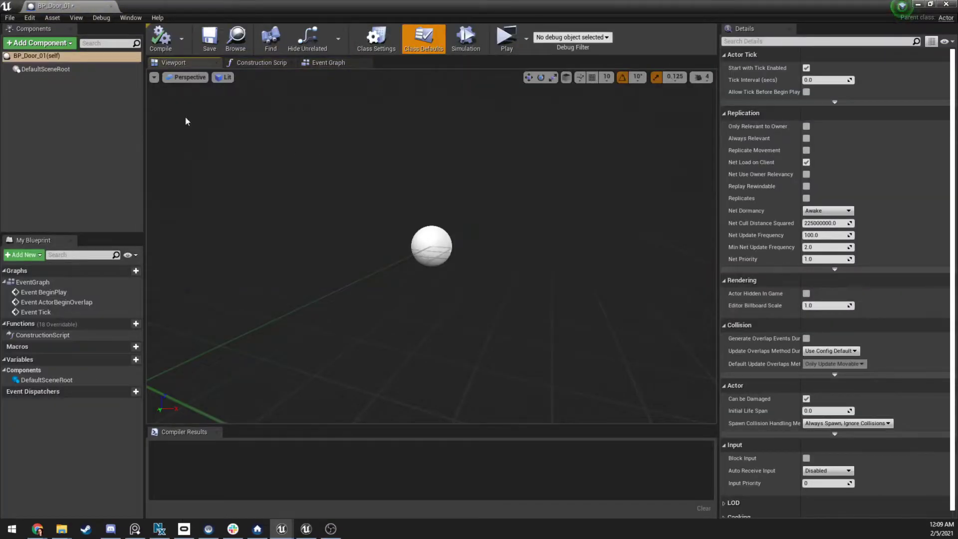
{"action": "left_click", "coordinate": [38, 43]}
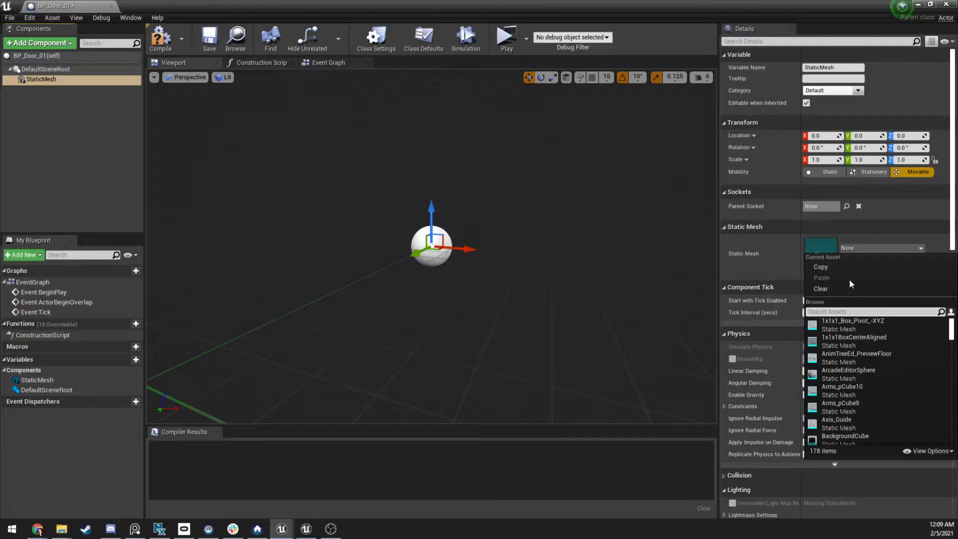
{"action": "type", "text": "box"}
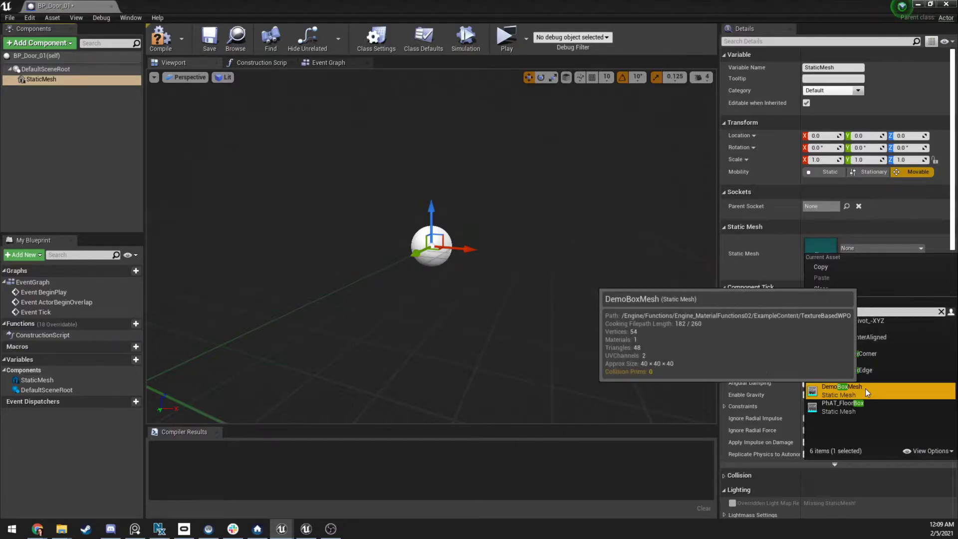
{"action": "left_click", "coordinate": [841, 386]}
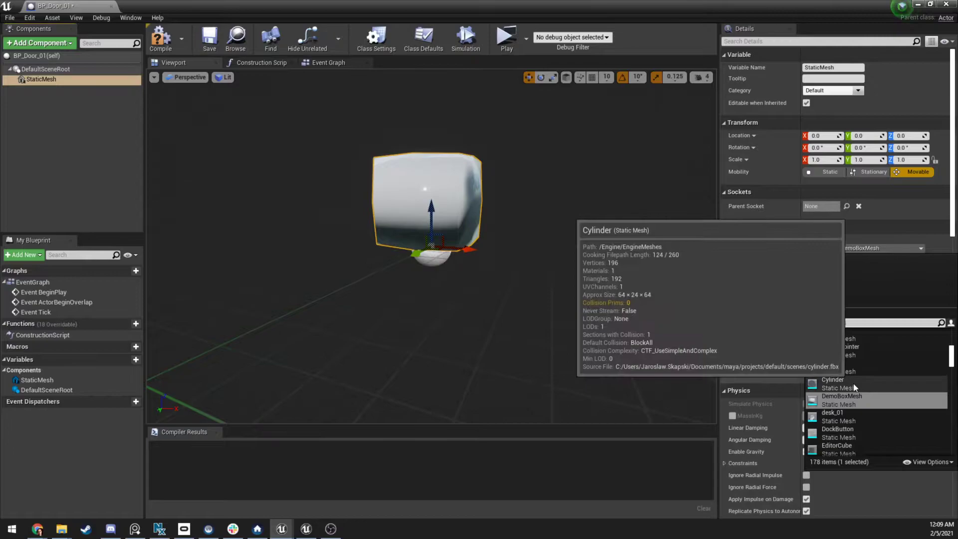
{"action": "left_click", "coordinate": [832, 379]}
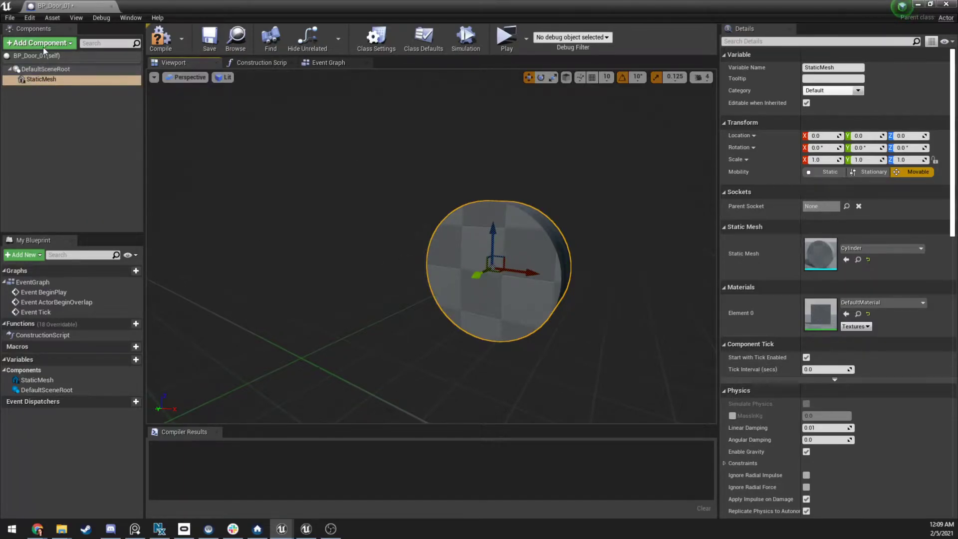
- Add a Box Collision component to BP_Door_01 and stretch it wider along Y
{"action": "left_click", "coordinate": [39, 43]}
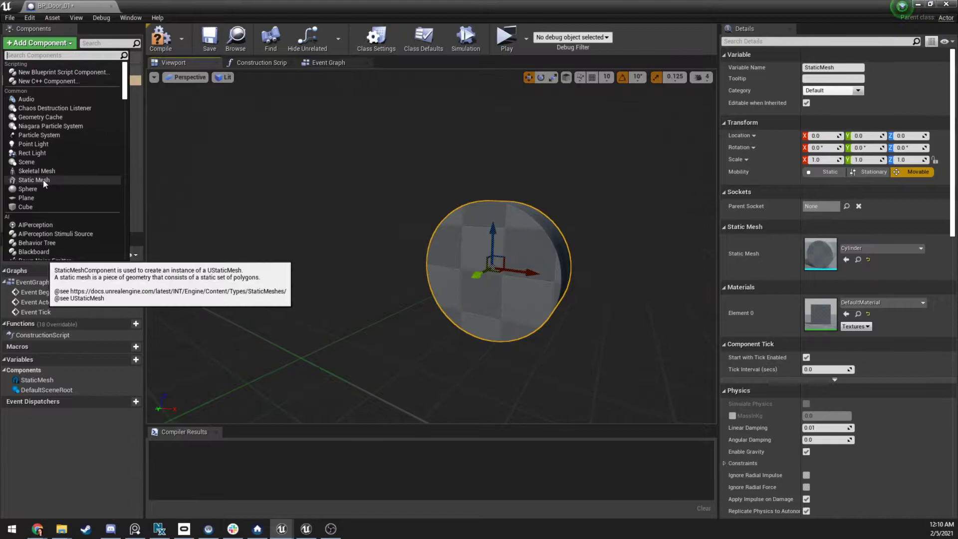
{"action": "scroll", "scroll_direction": "down", "scroll_amount": 3}
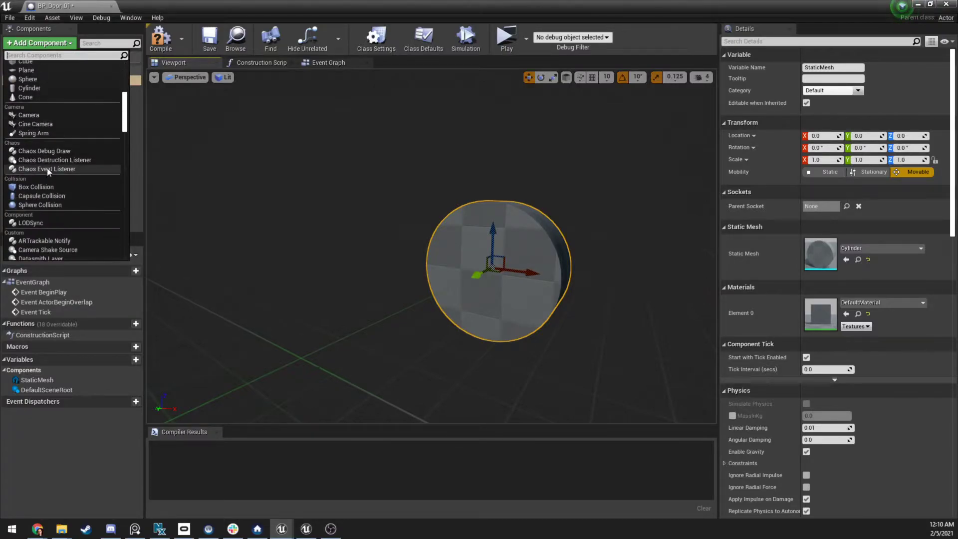
{"action": "left_click", "coordinate": [35, 186]}
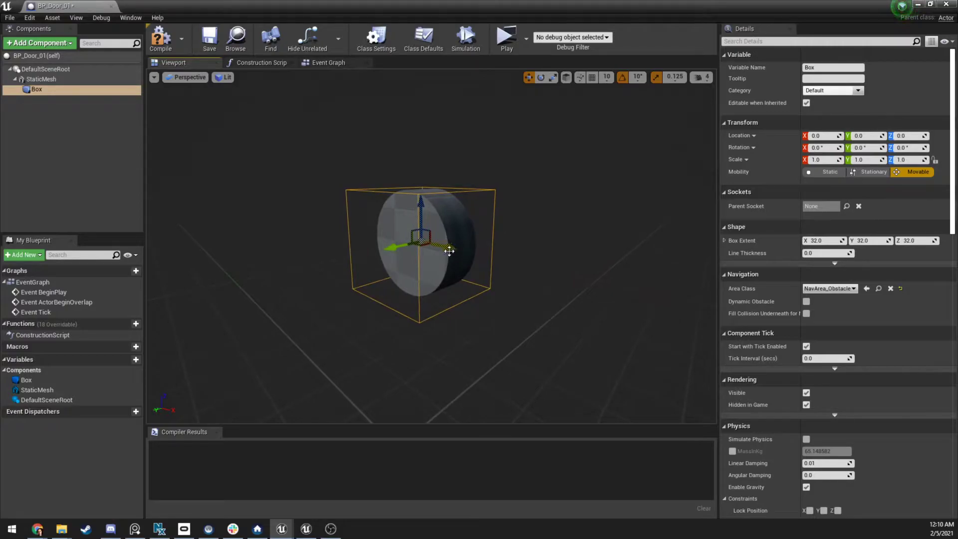
{"action": "left_click_drag", "start_coordinate": [394, 247], "coordinate": [452, 247]}
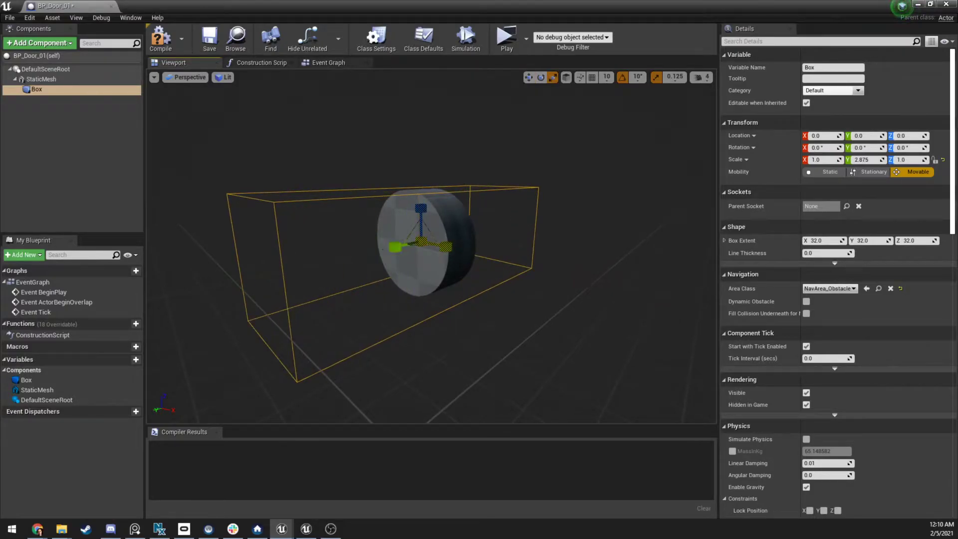
{"action": "left_click", "coordinate": [209, 38]}
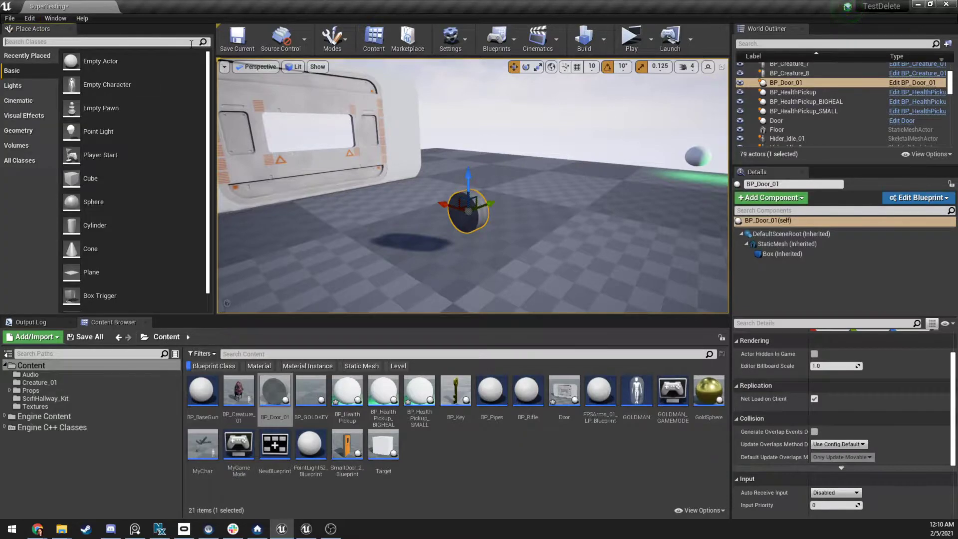
{"action": "left_click", "coordinate": [29, 18]}
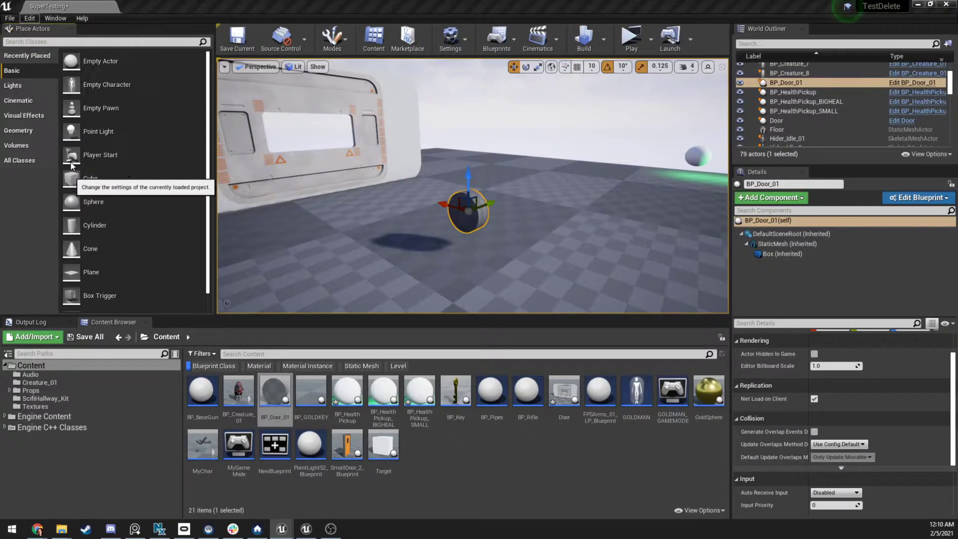
{"action": "left_click", "coordinate": [450, 36]}
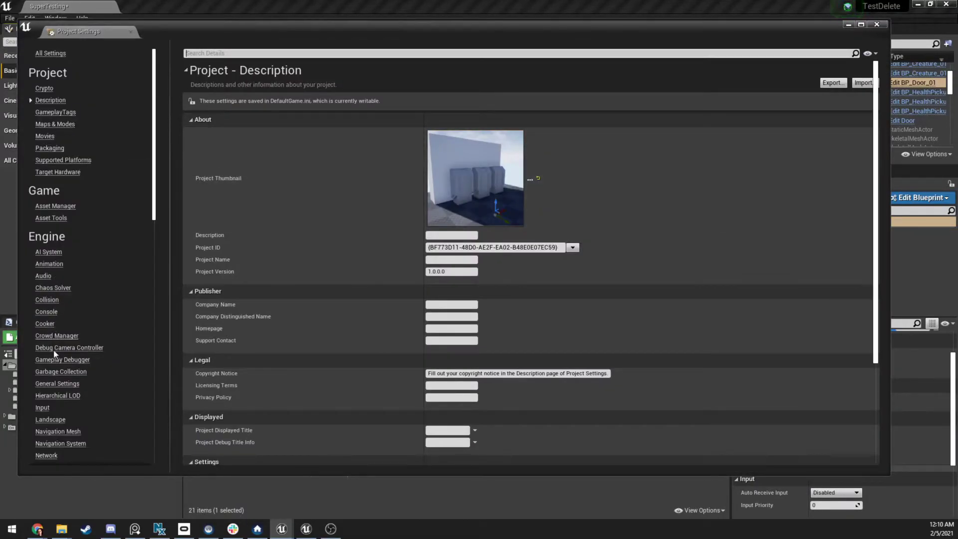
{"action": "left_click", "coordinate": [42, 407]}
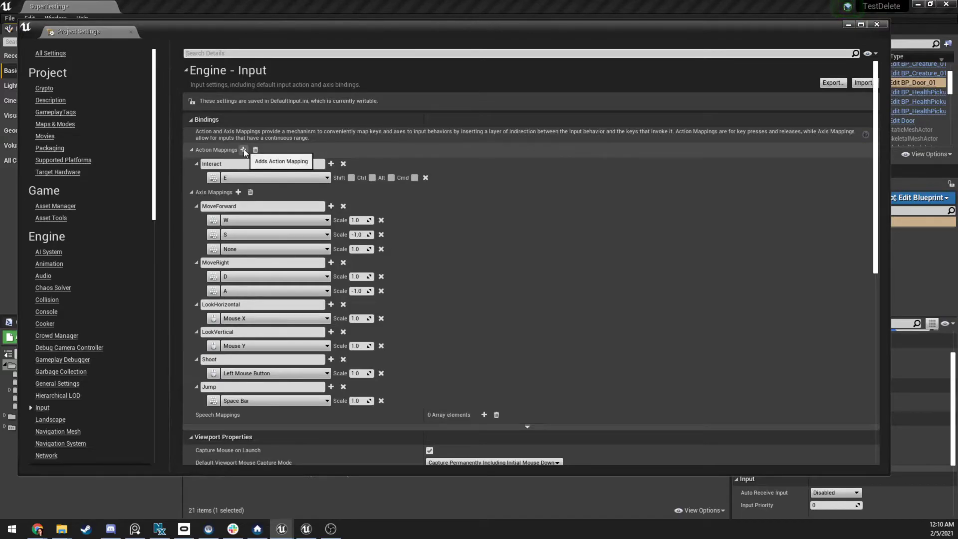
{"action": "left_click", "coordinate": [242, 150]}
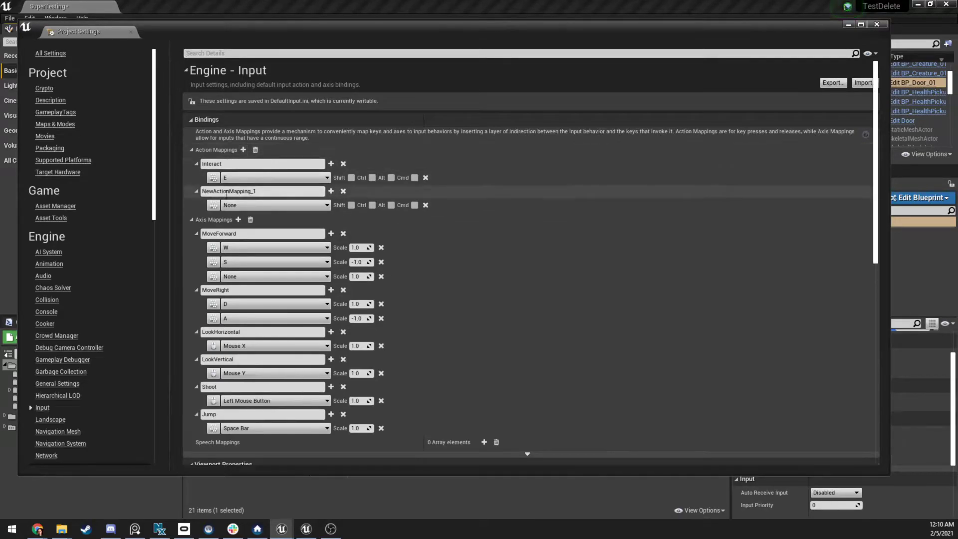
{"action": "left_click", "coordinate": [343, 191]}
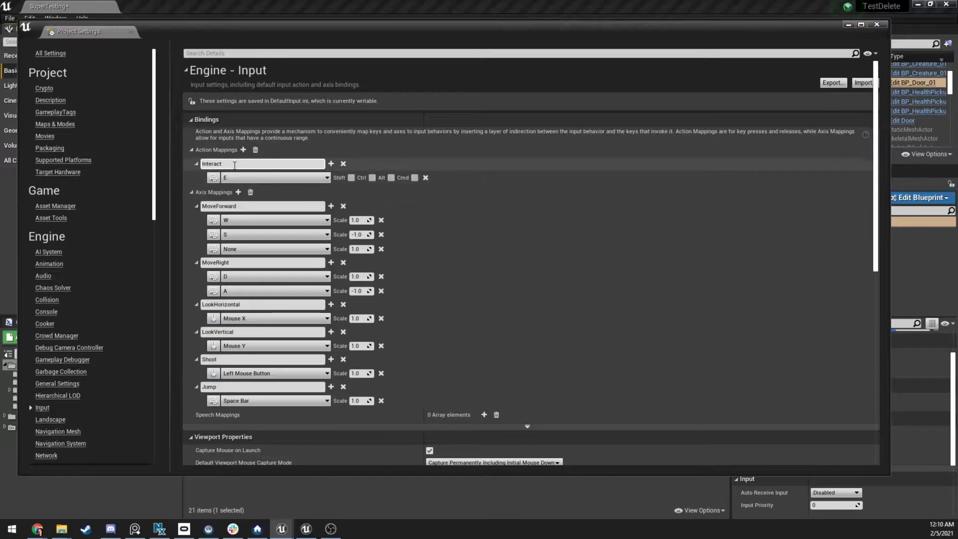
{"action": "left_click", "coordinate": [326, 177]}
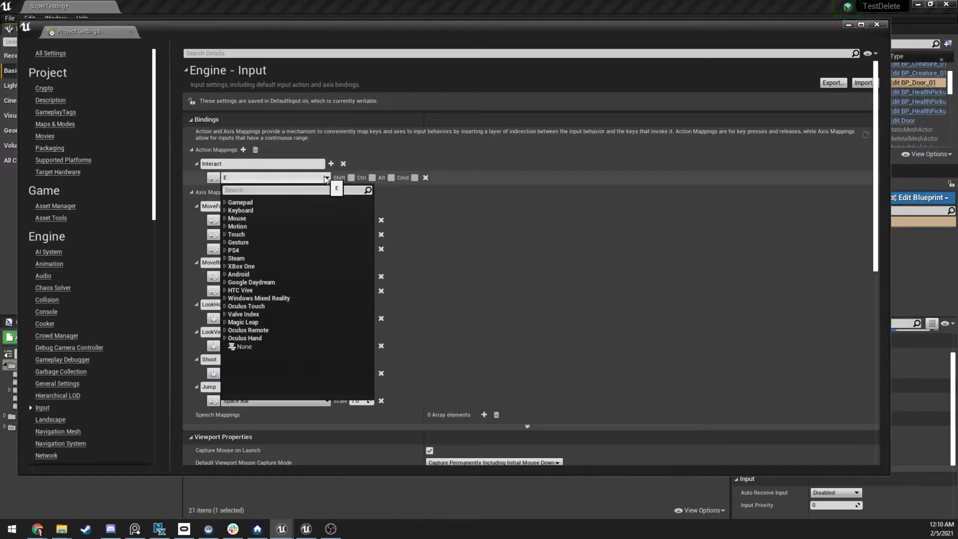
{"action": "type", "text": "e"}
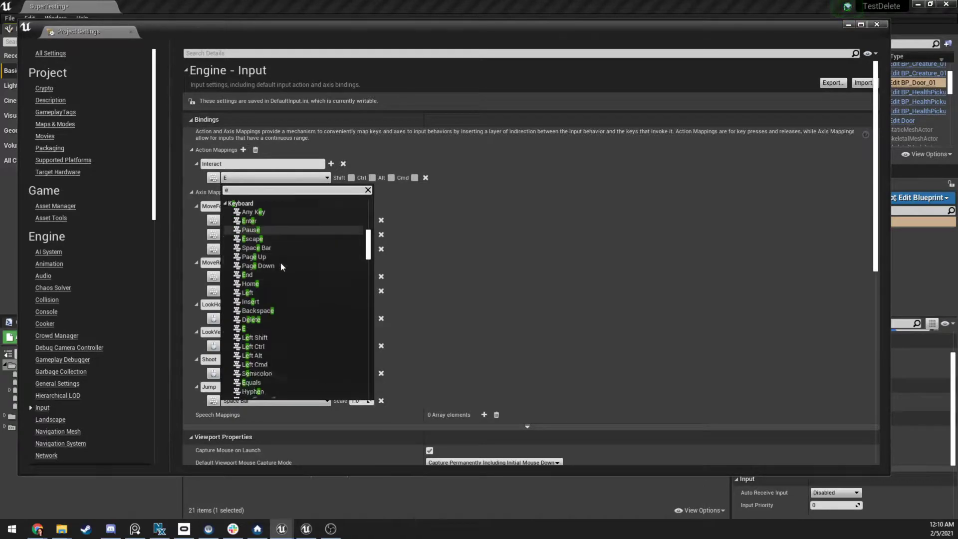
{"action": "scroll", "scroll_direction": "down", "scroll_amount": 3}
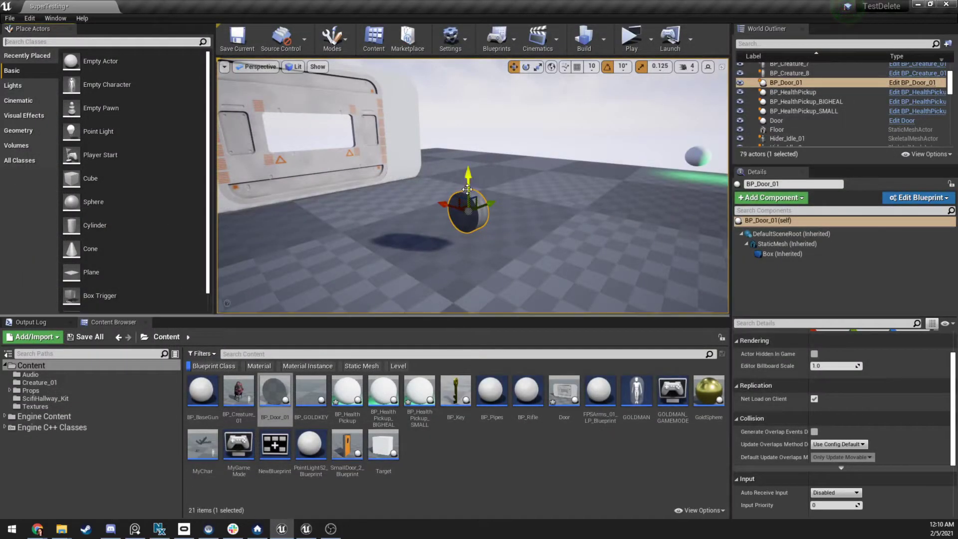
{"action": "left_click", "coordinate": [916, 198]}
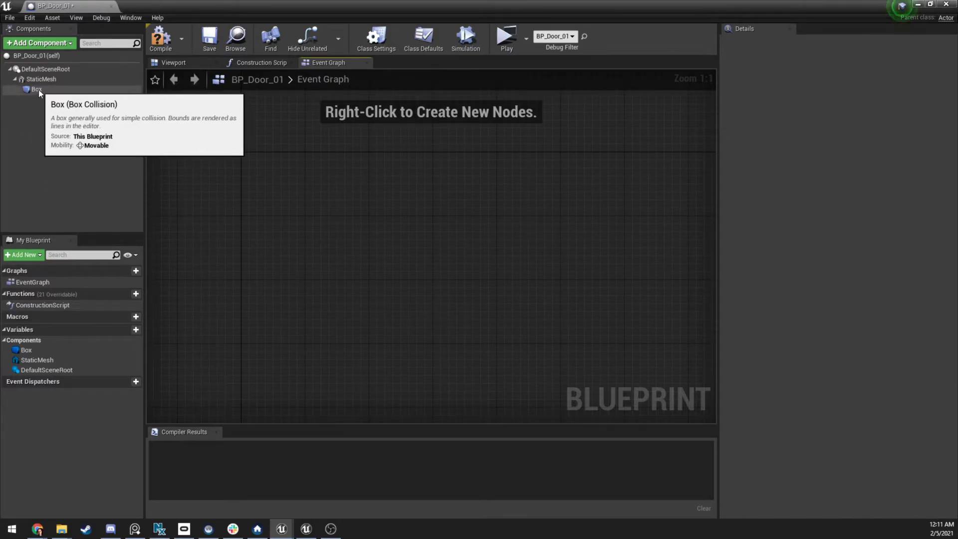
- Add OnComponentBeginOverlap and OnComponentEndOverlap event nodes for the Box component
{"action": "right_click", "coordinate": [35, 89]}
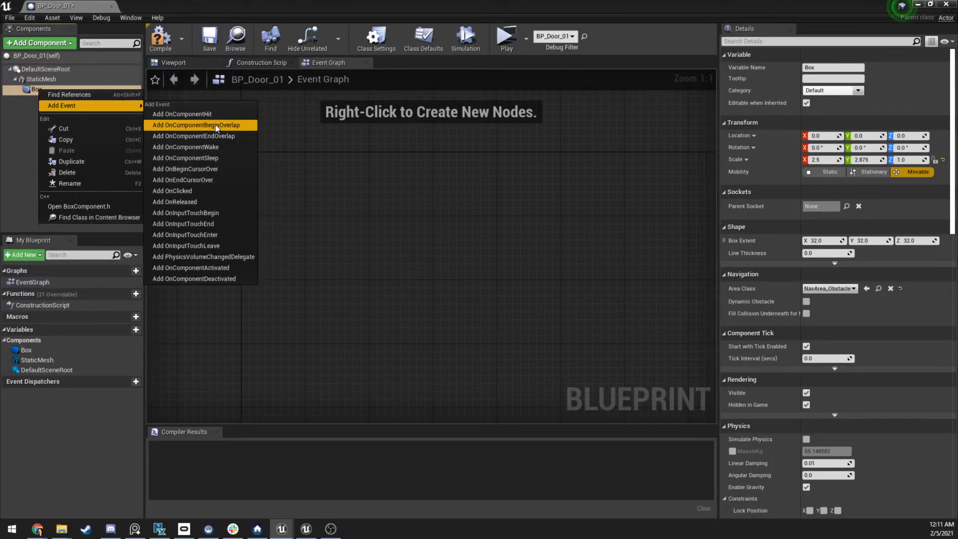
{"action": "left_click", "coordinate": [197, 125]}
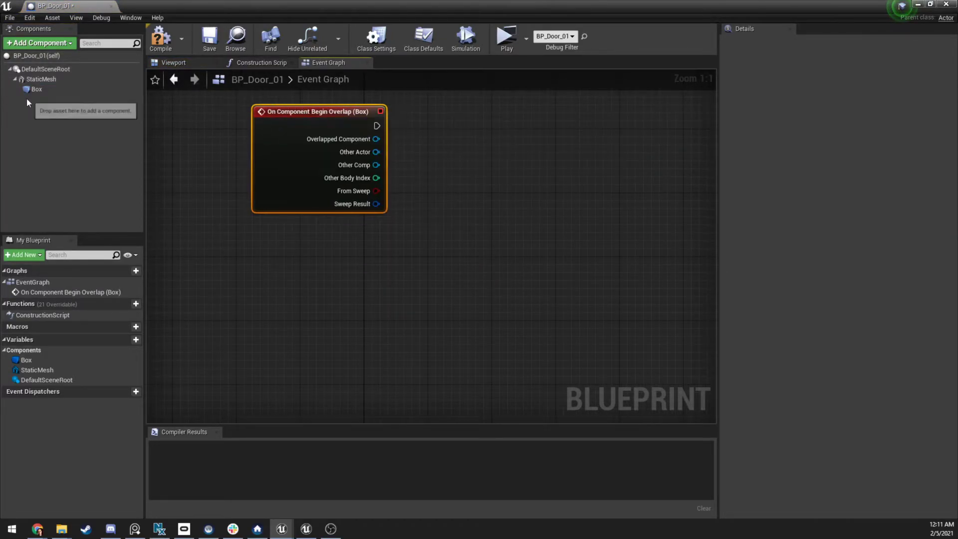
{"action": "right_click", "coordinate": [36, 89]}
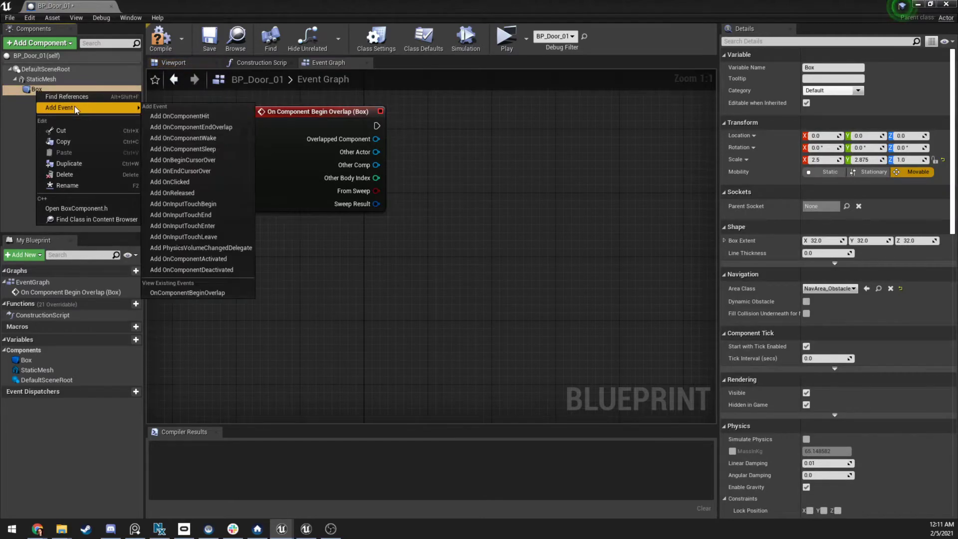
{"action": "left_click", "coordinate": [191, 126]}
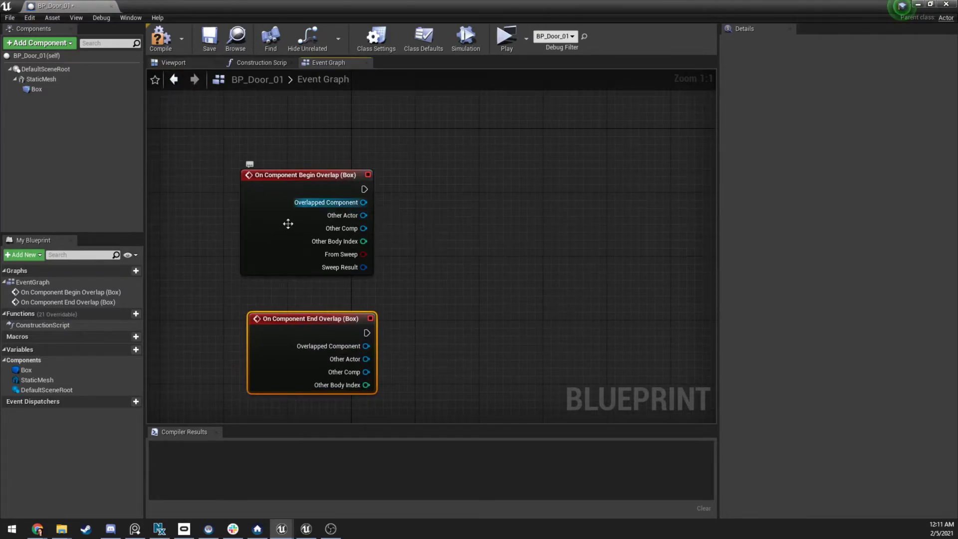
- Add Cast To Character nodes receiving Other Actor from both overlap events
{"action": "left_click_drag", "start_coordinate": [364, 215], "coordinate": [420, 186]}
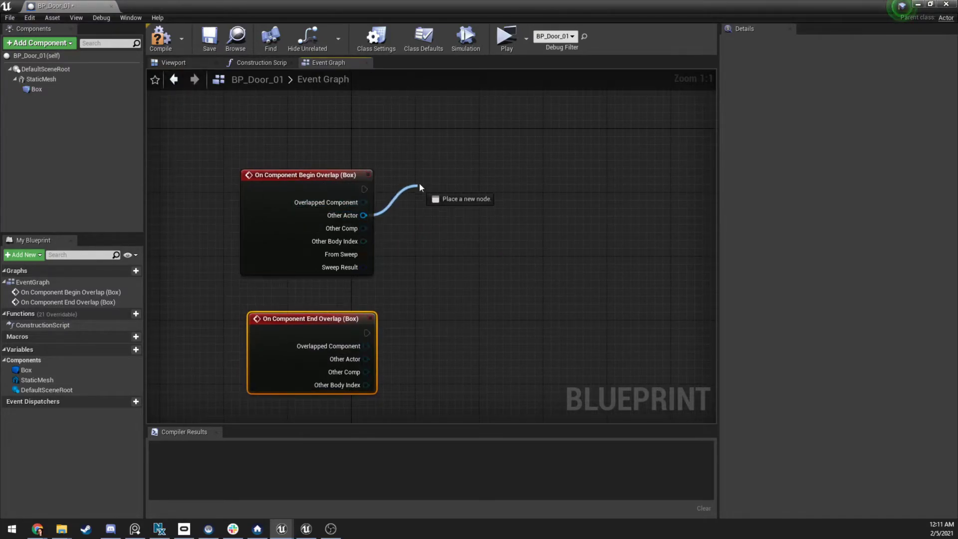
{"action": "type", "text": "mychar"}
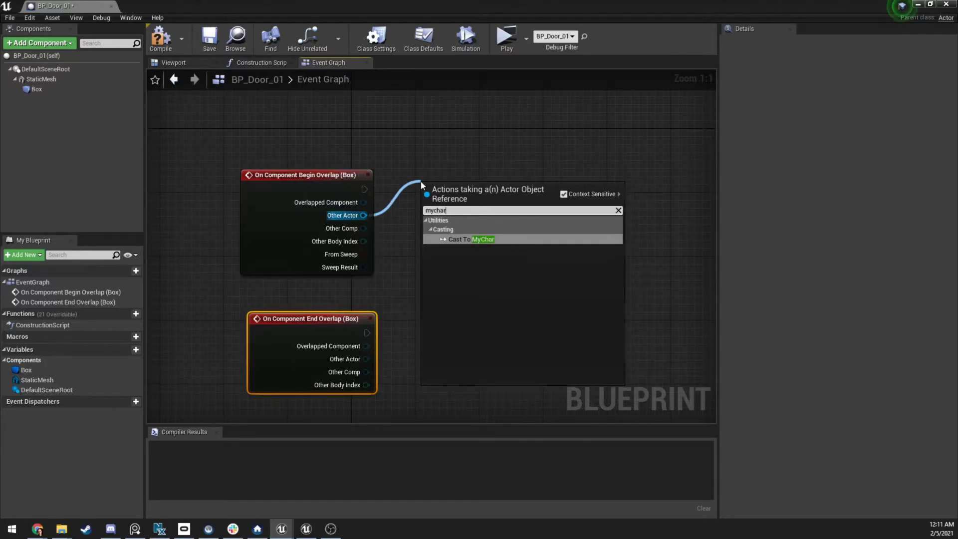
{"action": "type", "text": "char"}
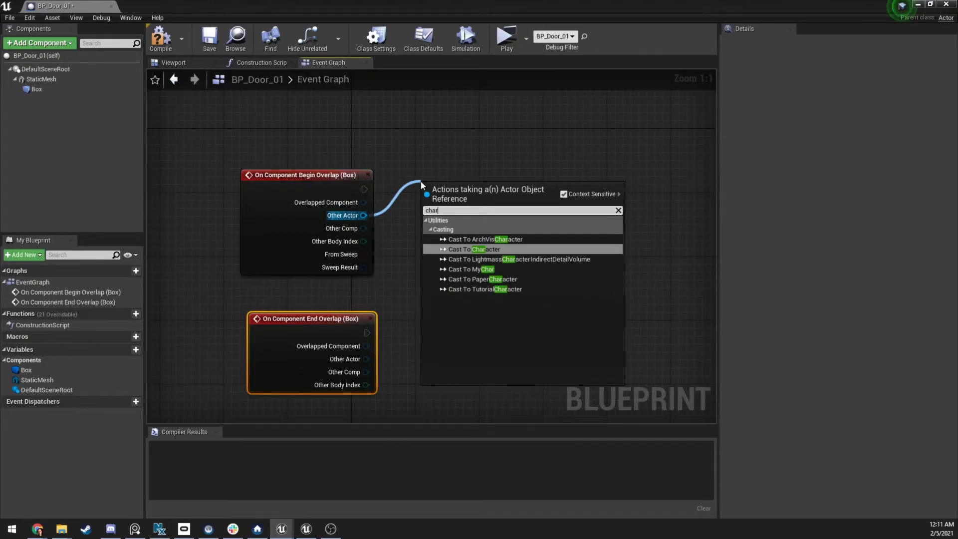
{"action": "left_click", "coordinate": [474, 249]}
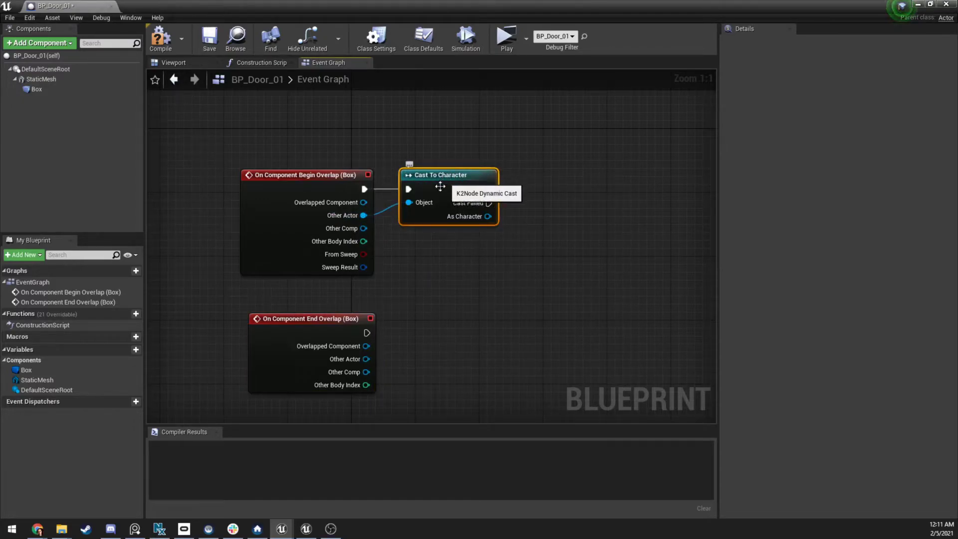
{"action": "mouse_move", "coordinate": [425, 248]}
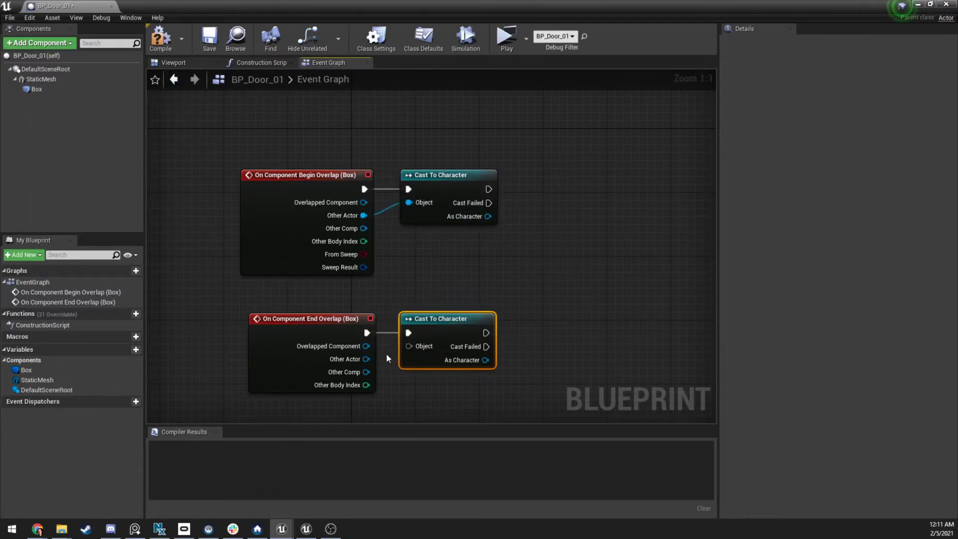
{"action": "left_click_drag", "start_coordinate": [366, 359], "coordinate": [408, 346]}
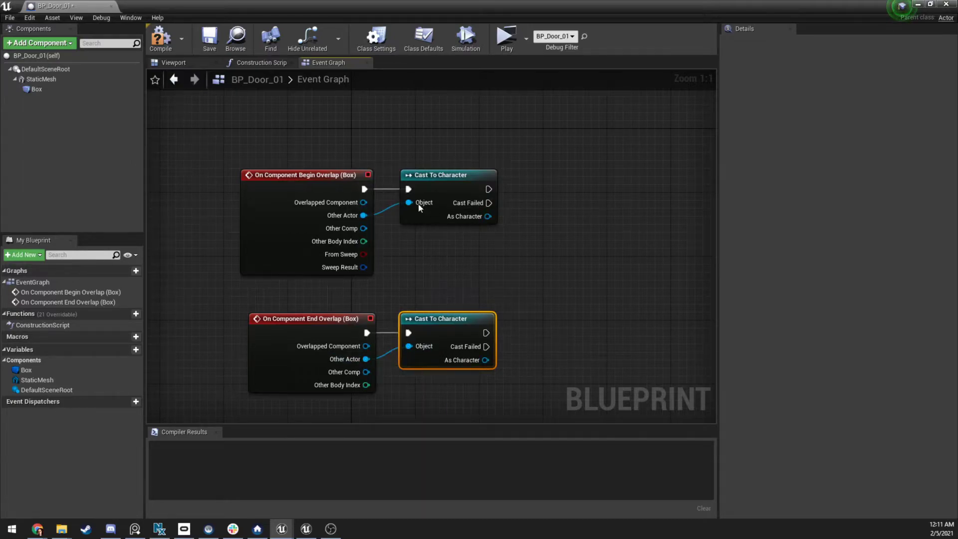
{"action": "mouse_move", "coordinate": [482, 190]}
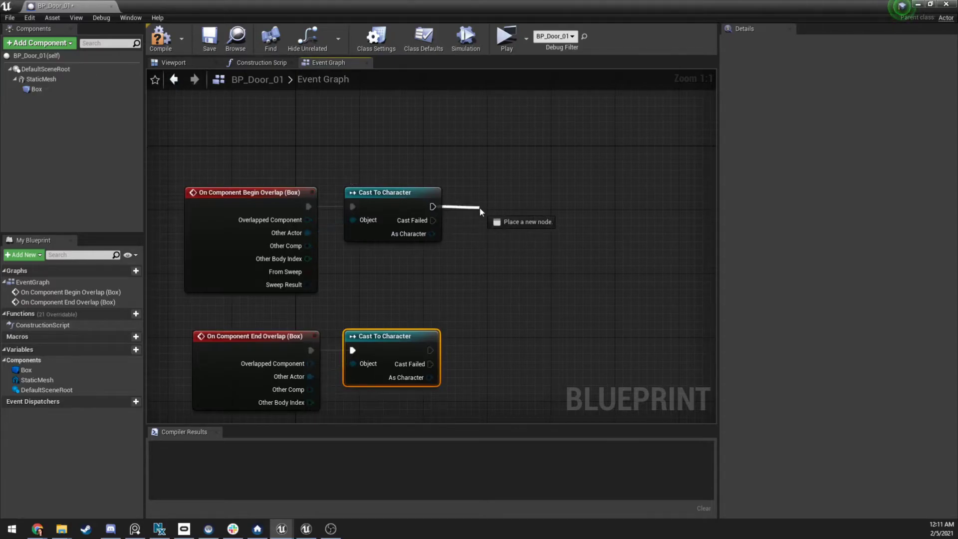
- Add Enable Input after the begin-overlap cast and Disable Input after the end-overlap cast, fed by Get Player Controller
{"action": "type", "text": "enable in"}
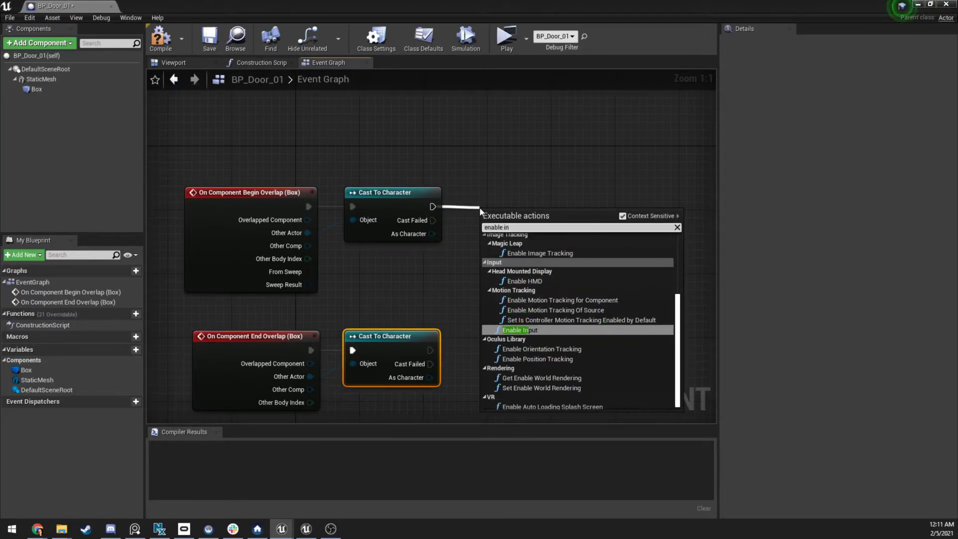
{"action": "left_click", "coordinate": [515, 329]}
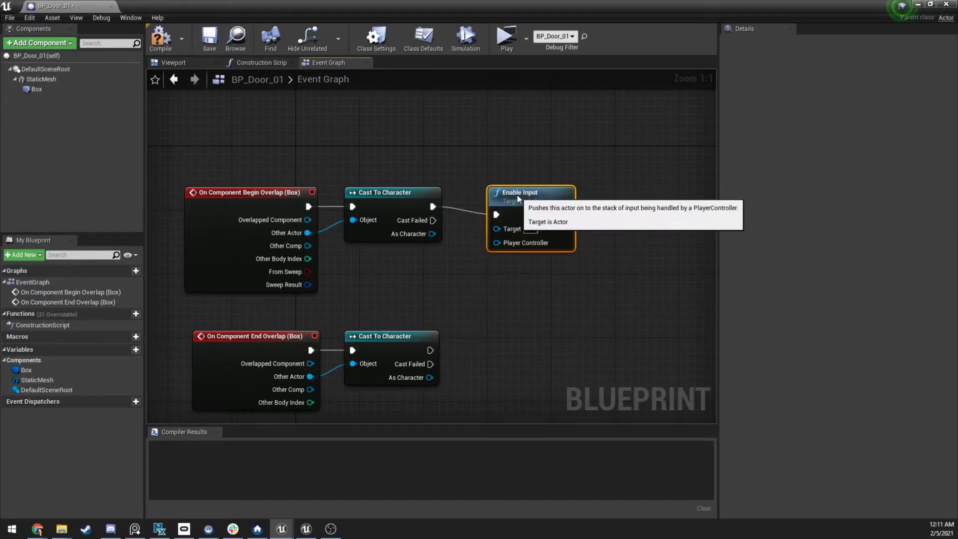
{"action": "left_click_drag", "start_coordinate": [494, 242], "coordinate": [454, 272]}
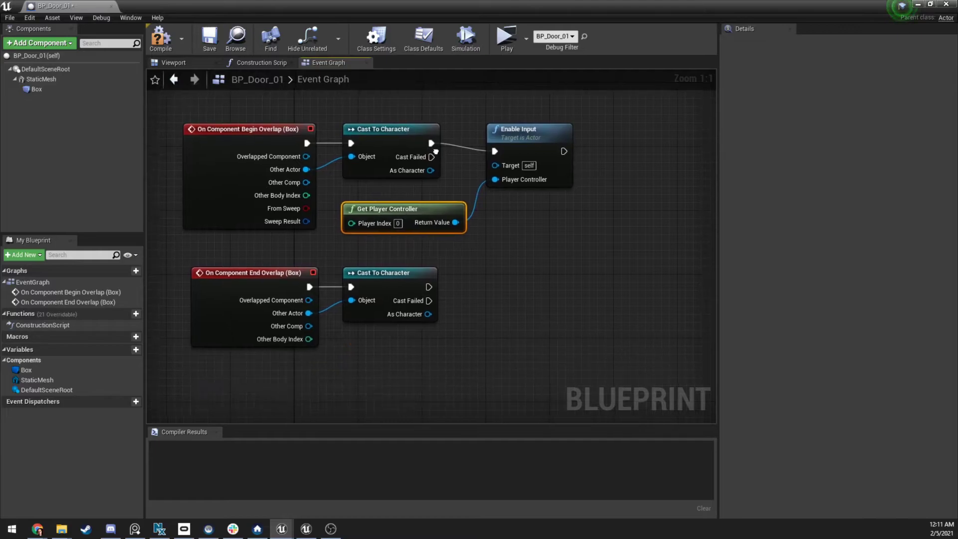
{"action": "left_click_drag", "start_coordinate": [429, 286], "coordinate": [489, 289]}
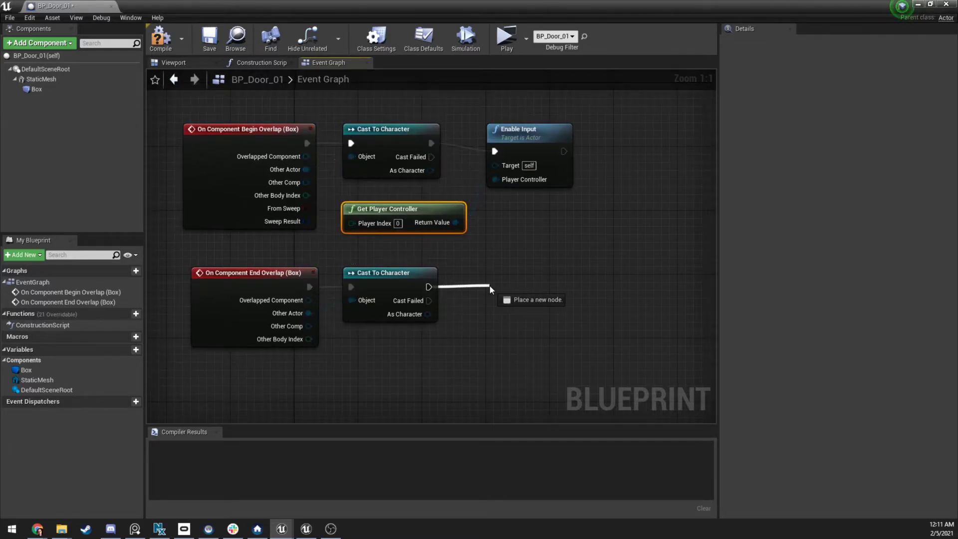
{"action": "type", "text": "disbal"}
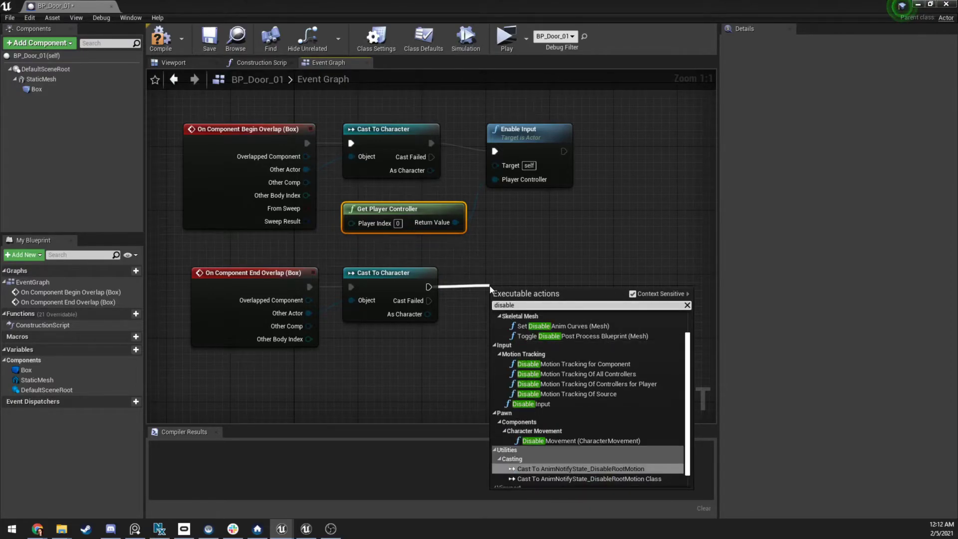
{"action": "left_click", "coordinate": [528, 403]}
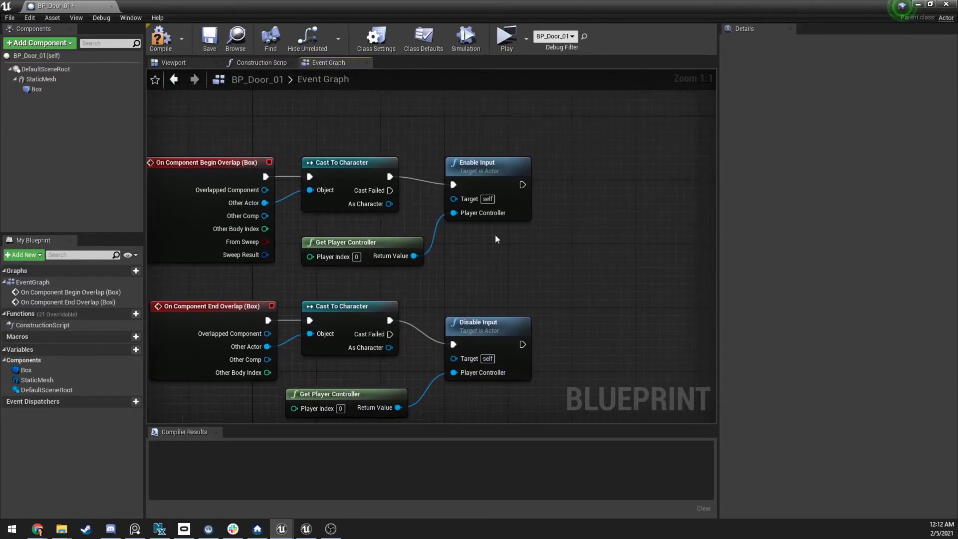
- Add an InputAction Interact event to the BP_Door_01 graph
{"action": "scroll", "scroll_direction": "down", "scroll_amount": 3}
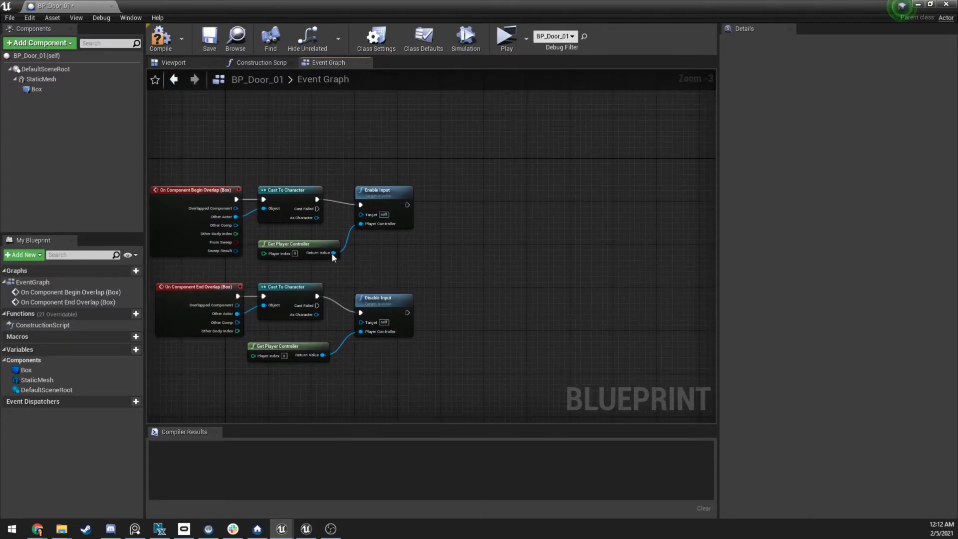
{"action": "right_click", "coordinate": [426, 207]}
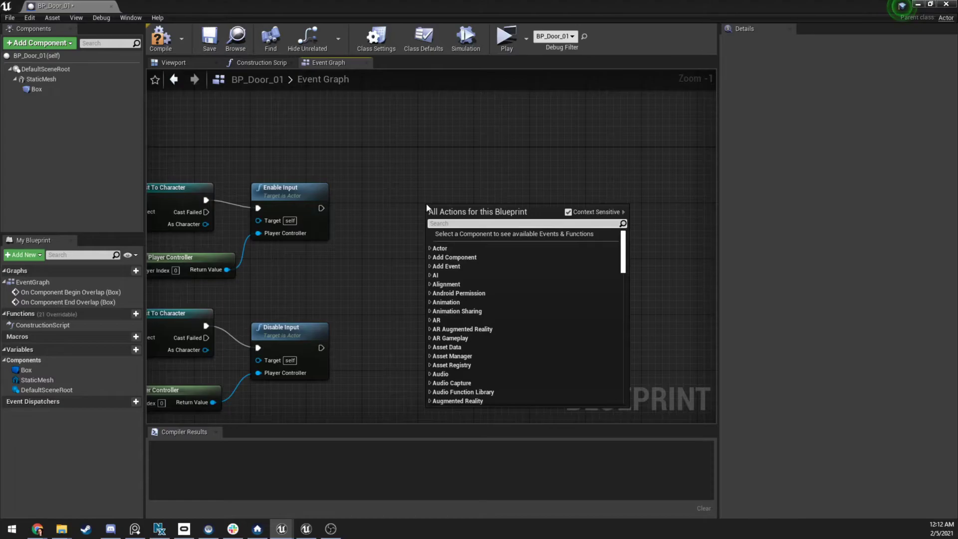
{"action": "type", "text": "inter"}
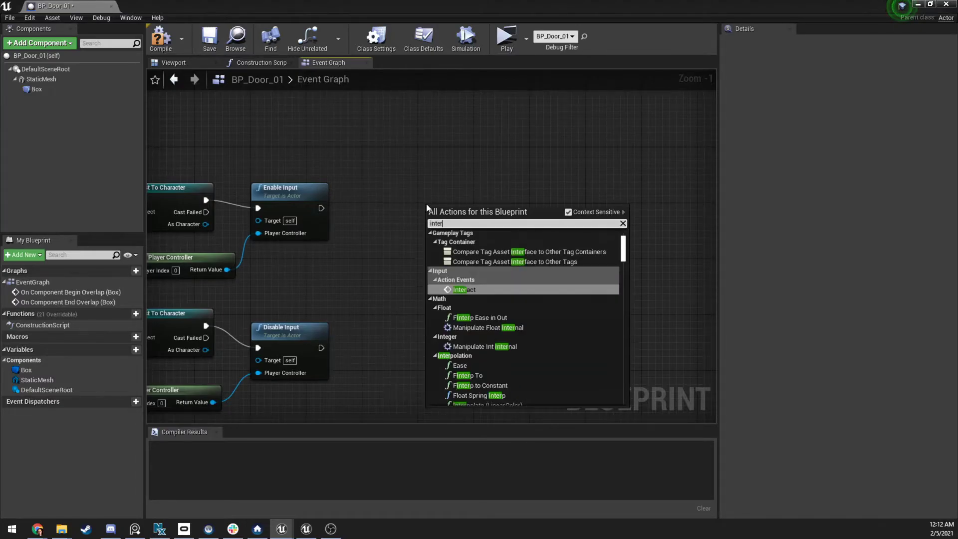
{"action": "left_click", "coordinate": [463, 289]}
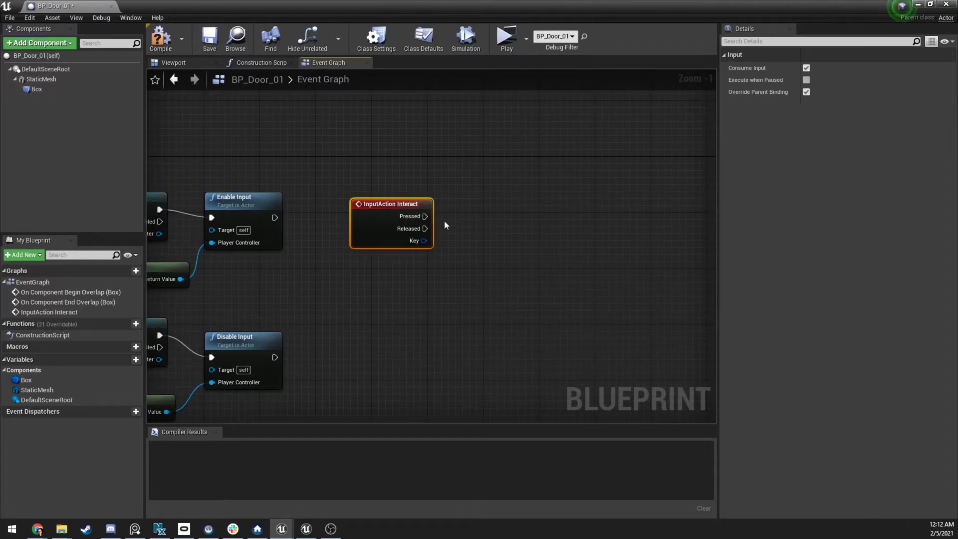
- Wire Interact's Pressed into a Flip Flop driving a new timeline named Door Timeline
{"action": "left_click_drag", "start_coordinate": [424, 215], "coordinate": [478, 221]}
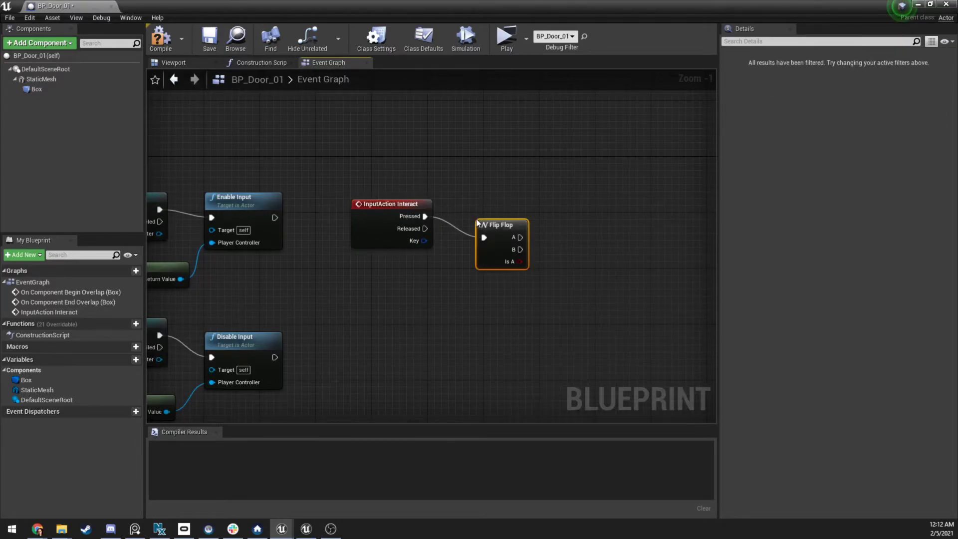
{"action": "mouse_move", "coordinate": [501, 225]}
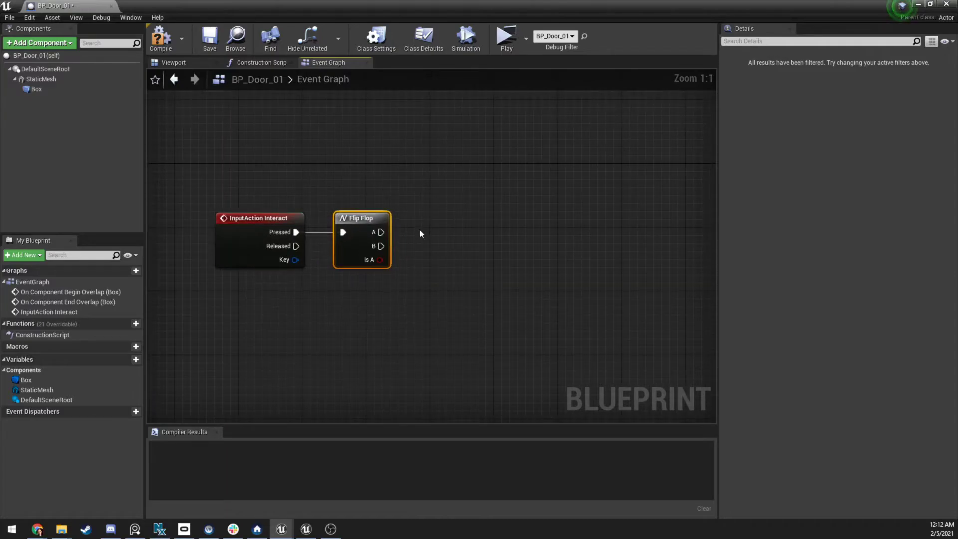
{"action": "type", "text": "timel"}
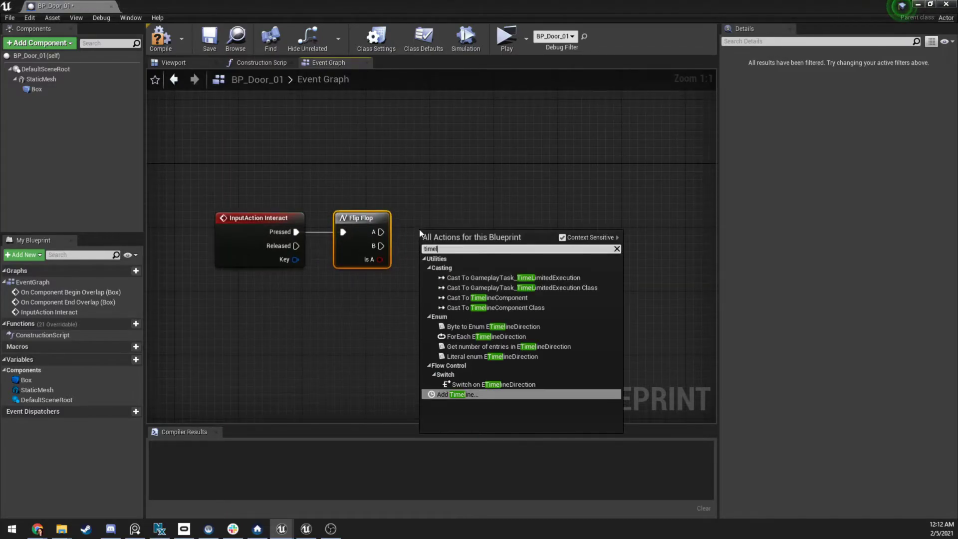
{"action": "left_click", "coordinate": [455, 394]}
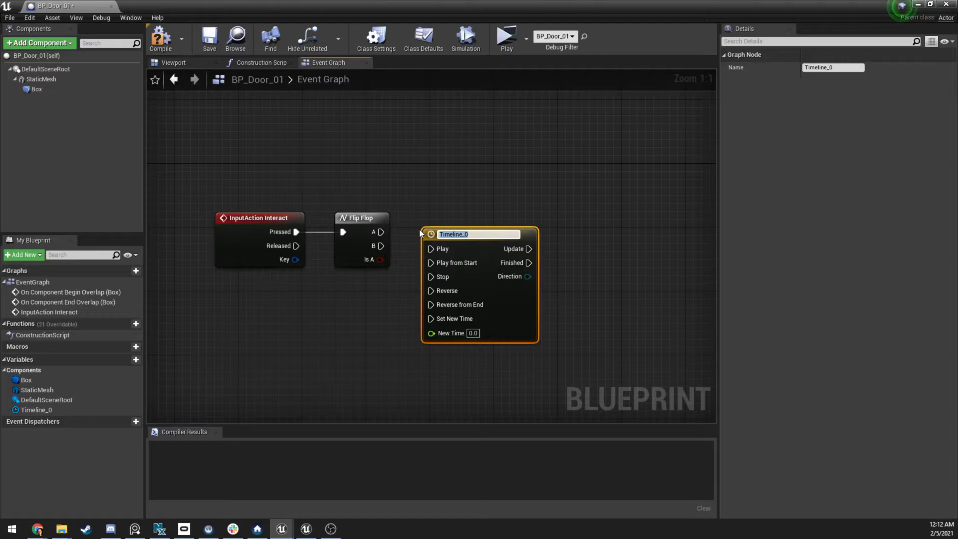
{"action": "type", "text": "Door T"}
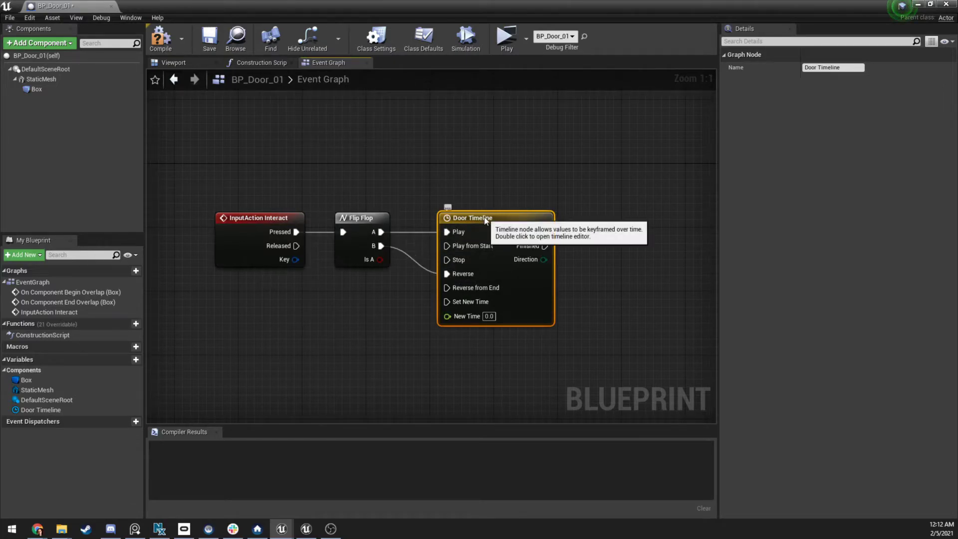
- Open Door Timeline, add a float track named Door Move up, and set length to 2.00
{"action": "double_click", "coordinate": [470, 217]}
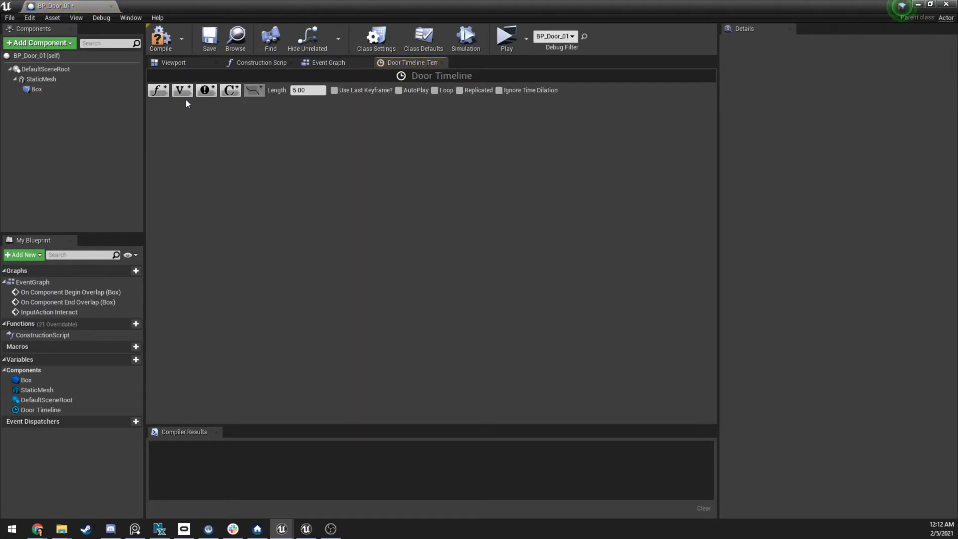
{"action": "mouse_move", "coordinate": [156, 89]}
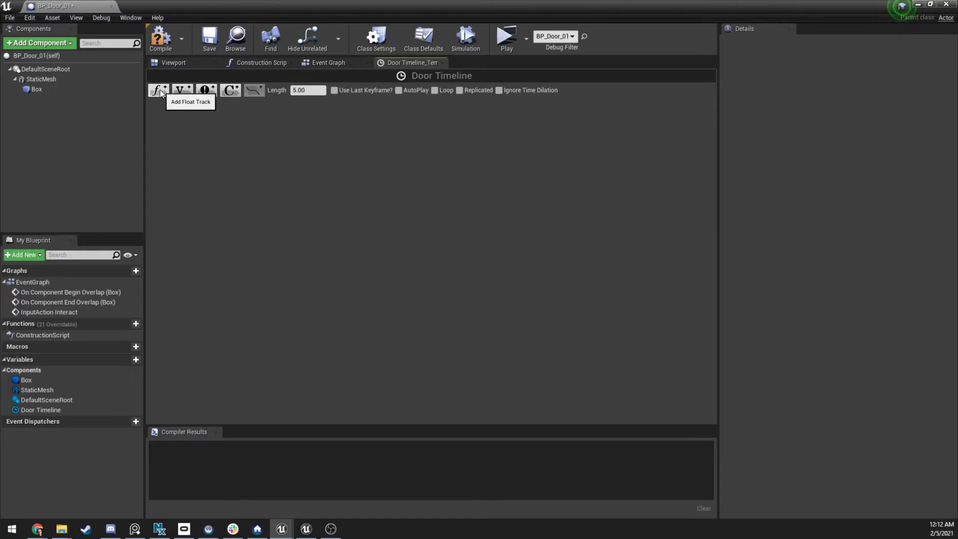
{"action": "left_click", "coordinate": [157, 90]}
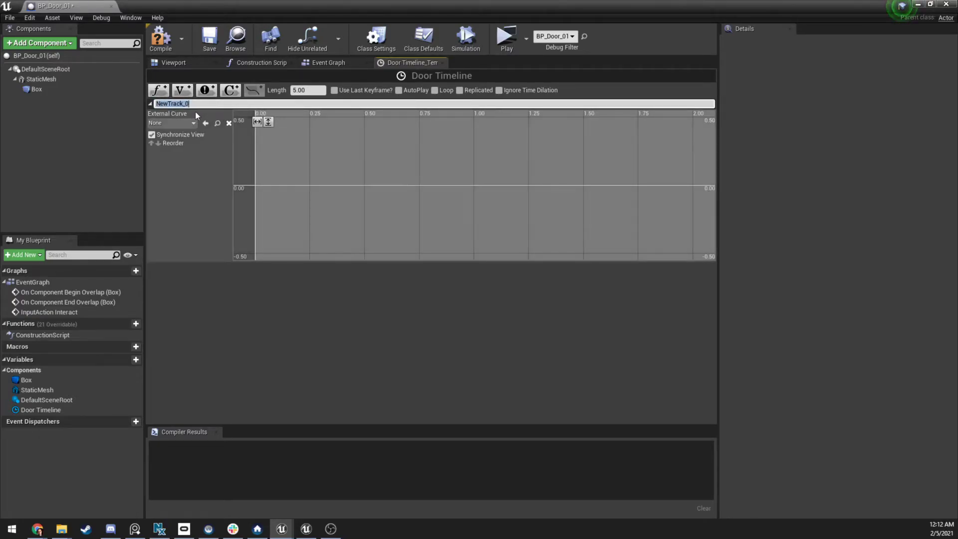
{"action": "type", "text": "Door Move up"}
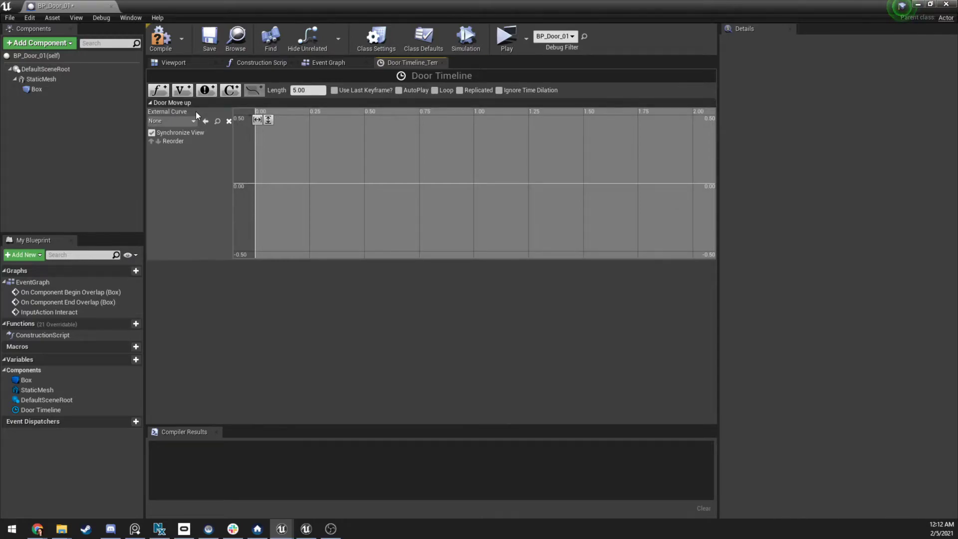
{"action": "left_click", "coordinate": [308, 90]}
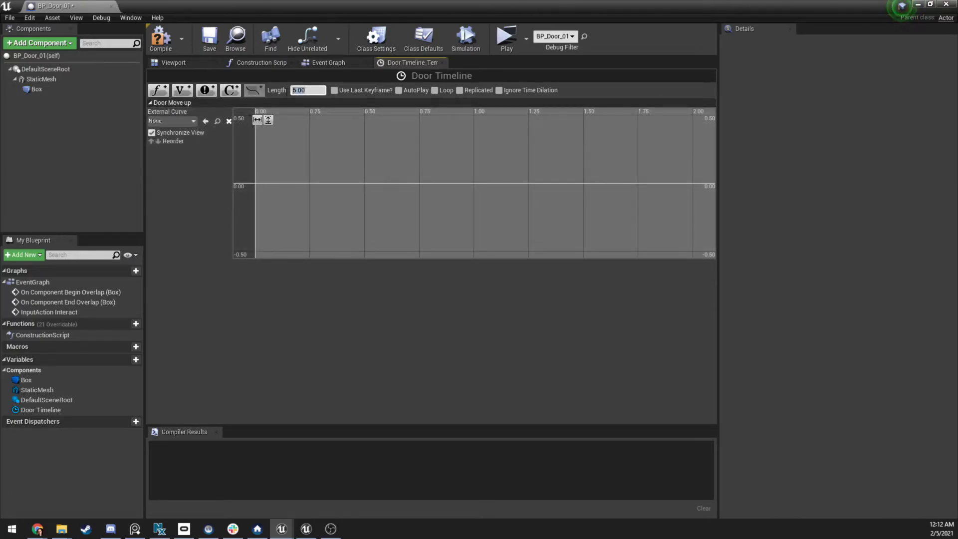
{"action": "left_click", "coordinate": [307, 90]}
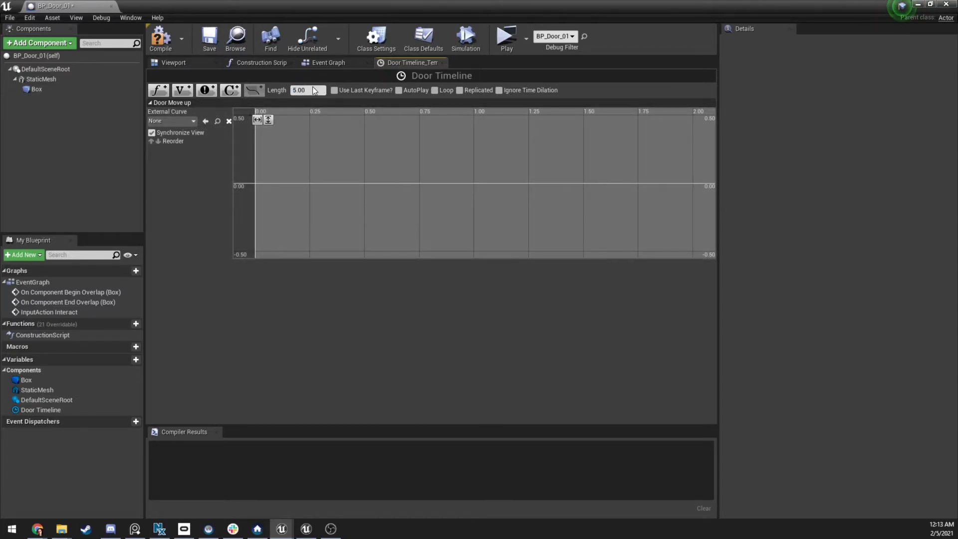
{"action": "type", "text": "2.00"}
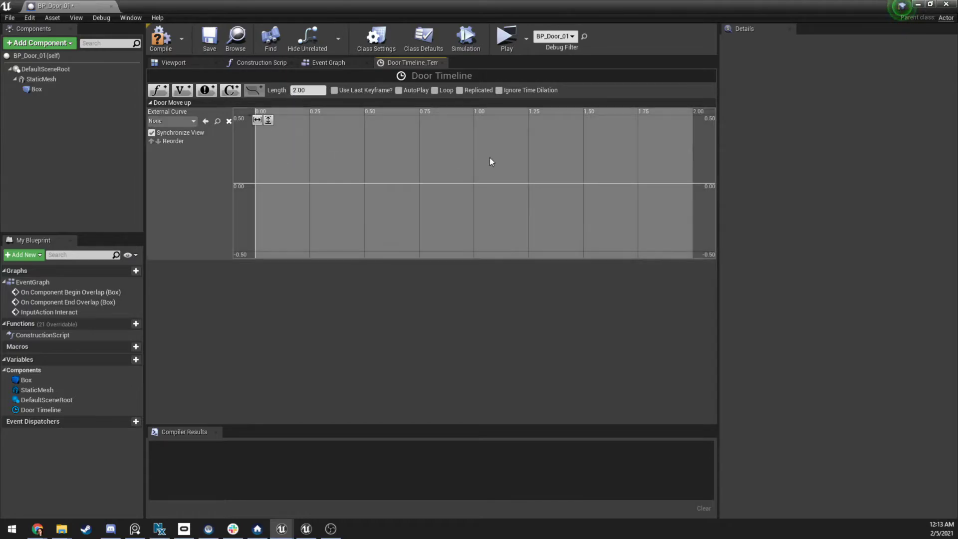
{"action": "mouse_move", "coordinate": [256, 186]}
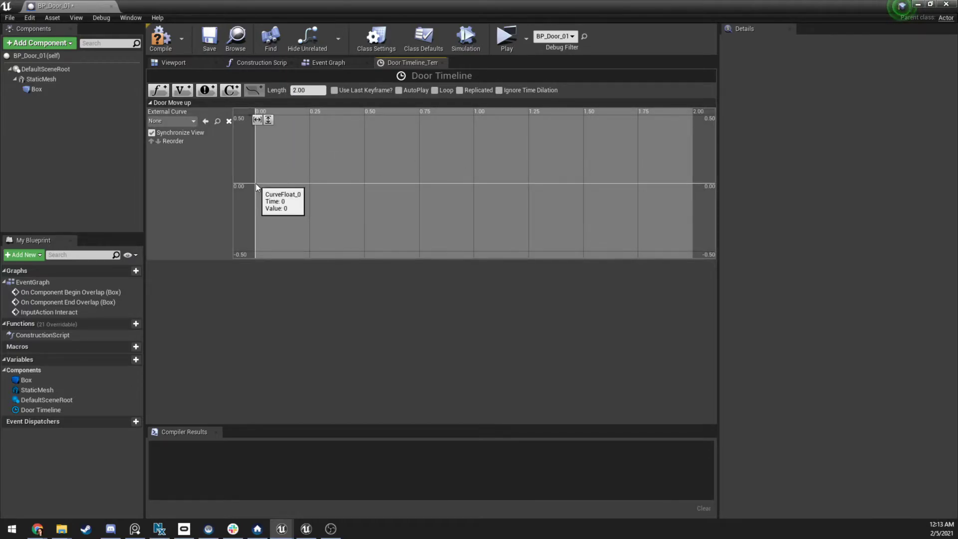
- Key the track at time 0 with value 0 and at 2.0 with value 200.0
{"action": "right_click", "coordinate": [275, 196]}
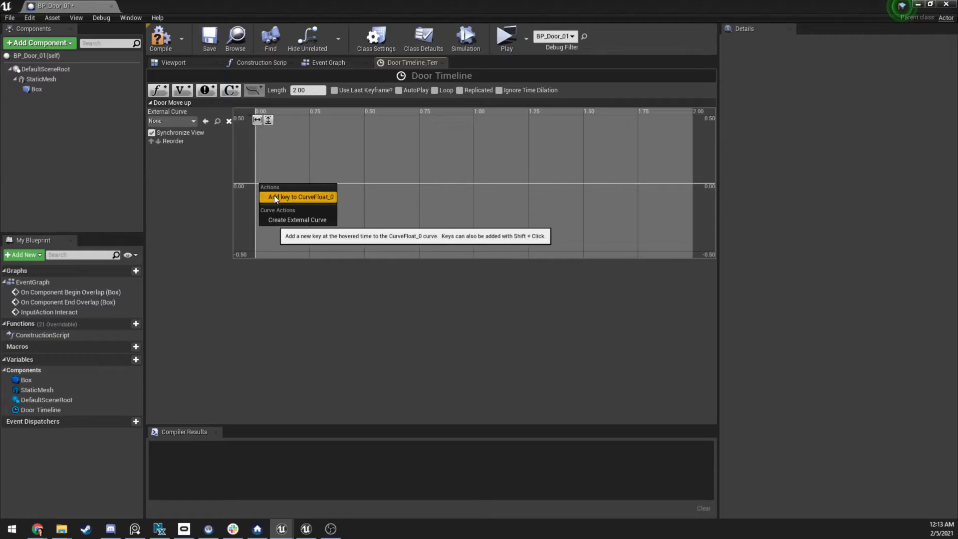
{"action": "left_click", "coordinate": [297, 196]}
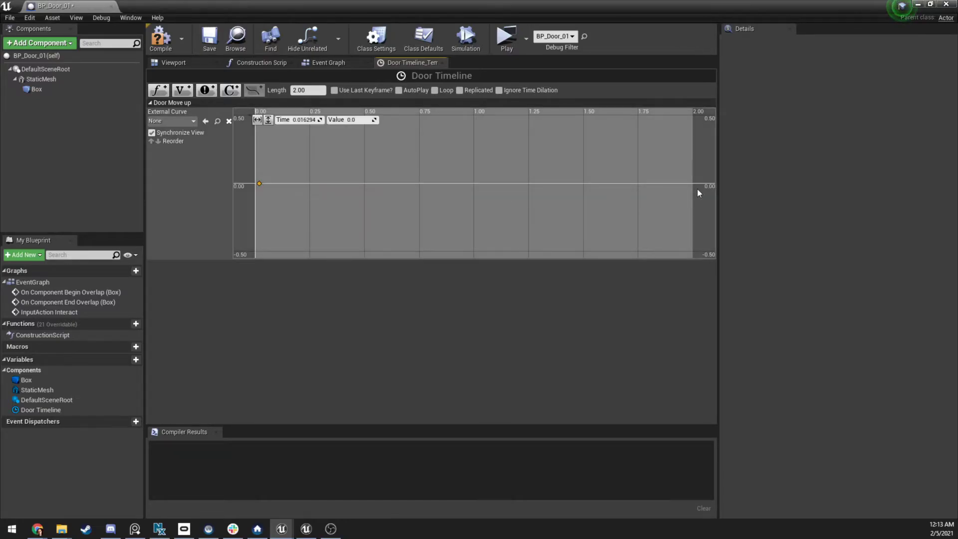
{"action": "right_click", "coordinate": [698, 193]}
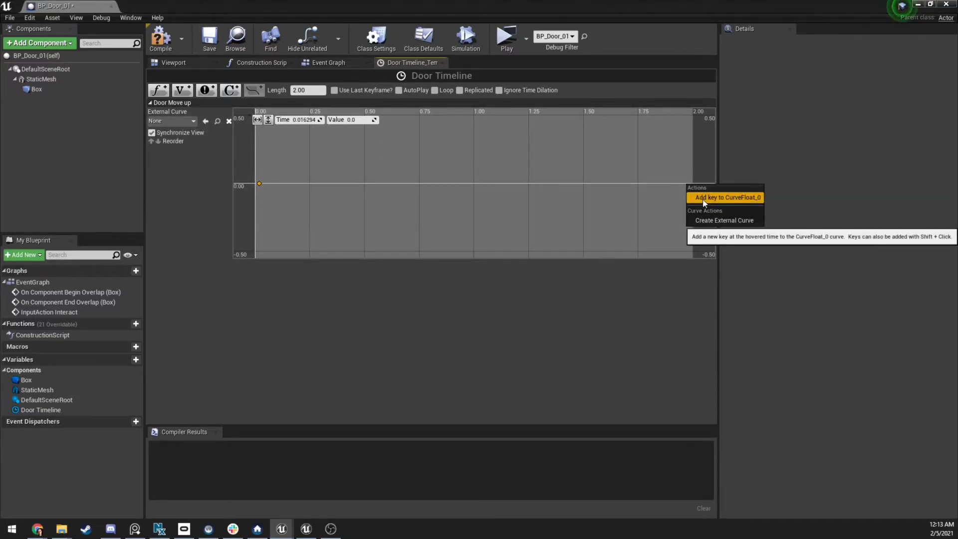
{"action": "left_click", "coordinate": [726, 197]}
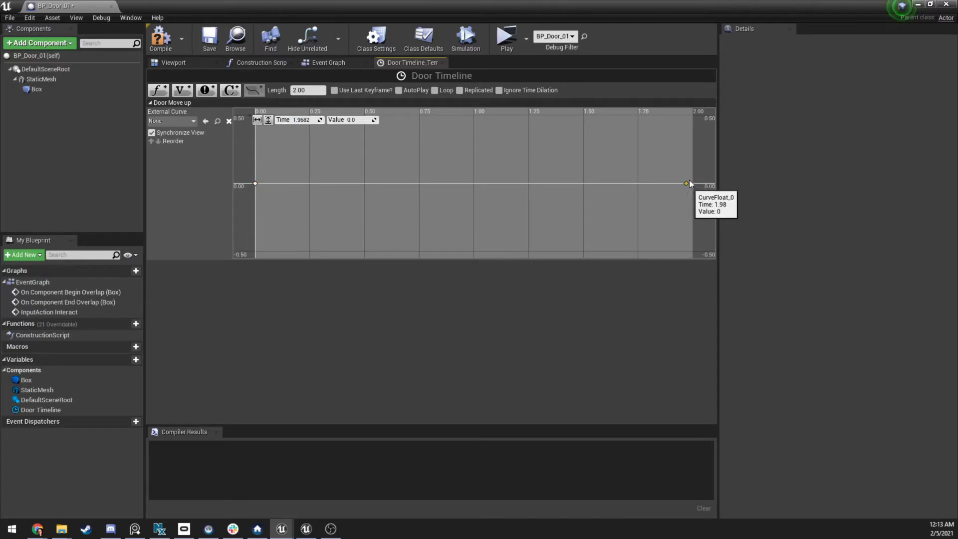
{"action": "left_click", "coordinate": [300, 119]}
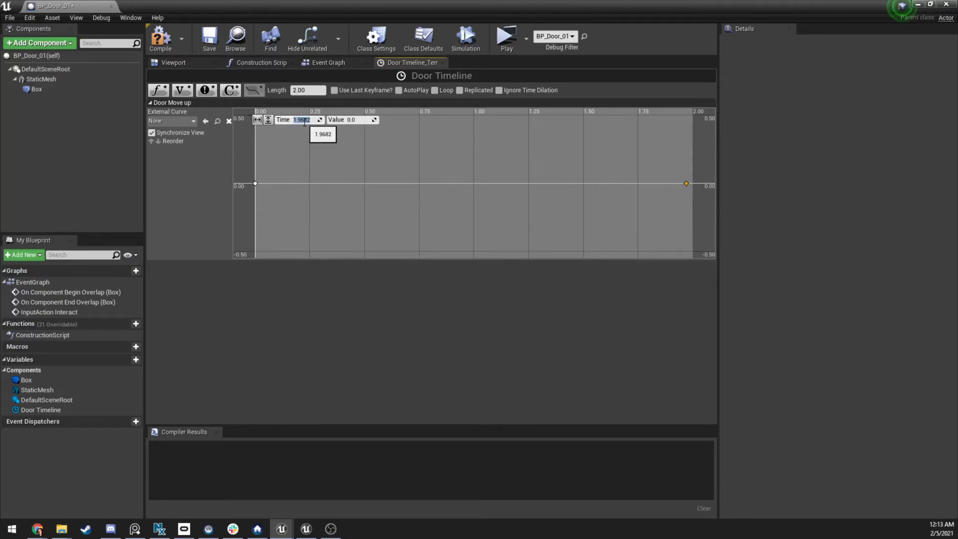
{"action": "type", "text": "2.0"}
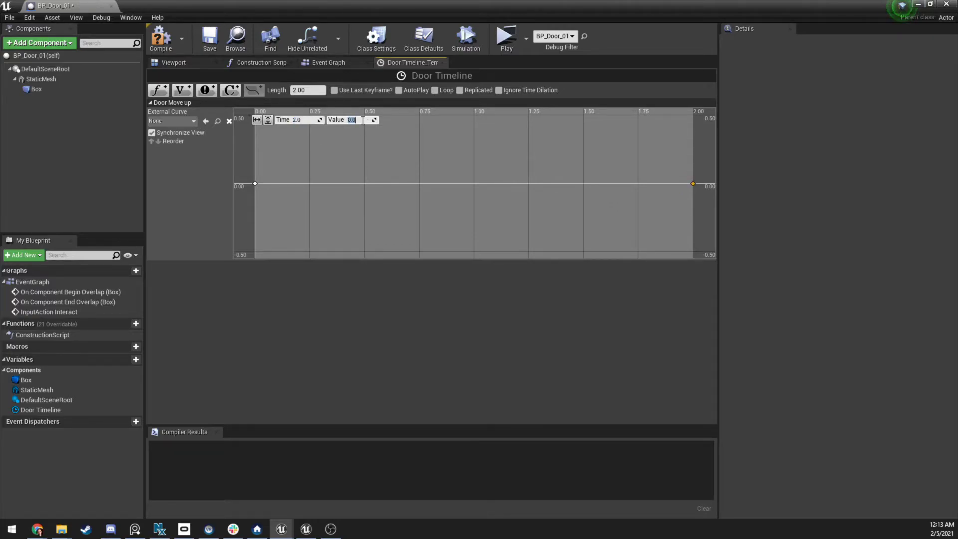
{"action": "type", "text": "200.0"}
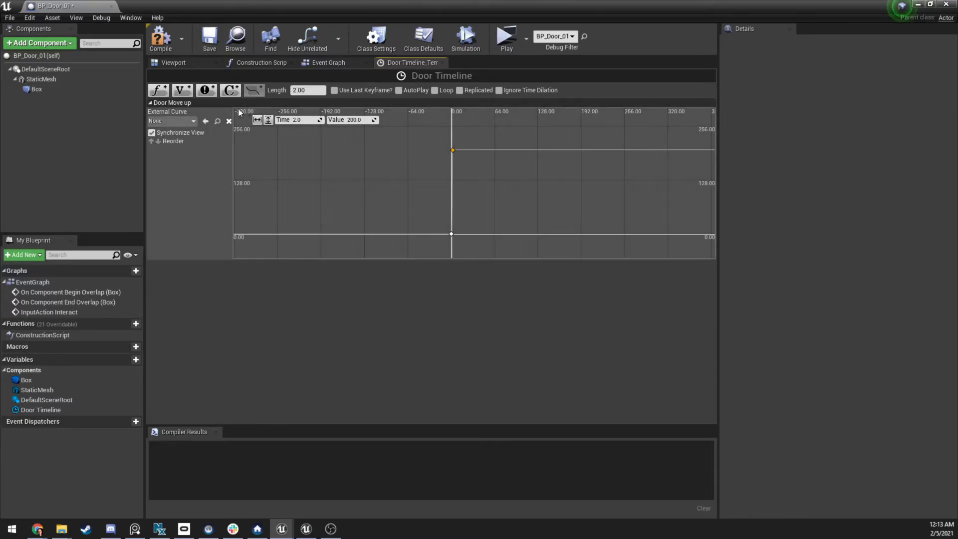
{"action": "mouse_move", "coordinate": [328, 63]}
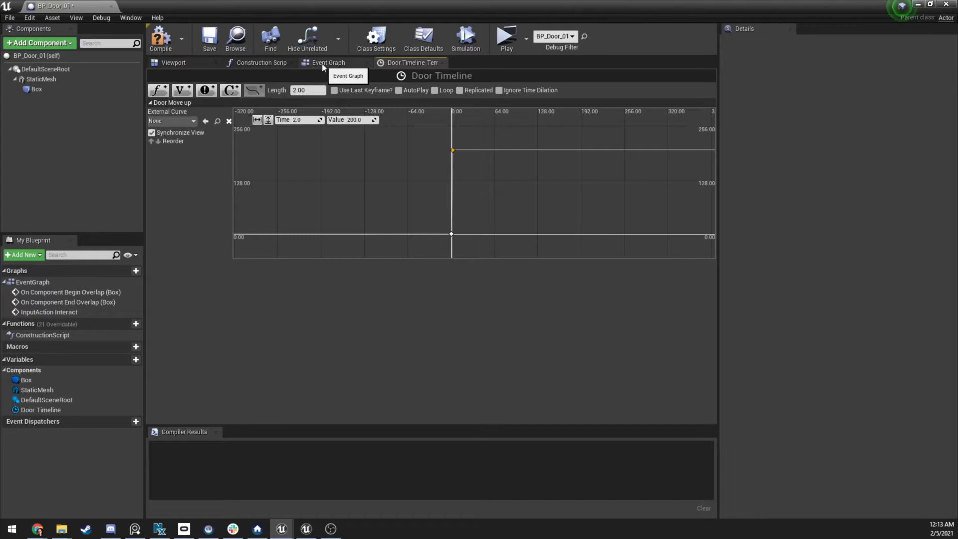
- Add a Reset Relative Transform node after Door Timeline's Update, with Static Mesh wired to Target
{"action": "left_click", "coordinate": [328, 63]}
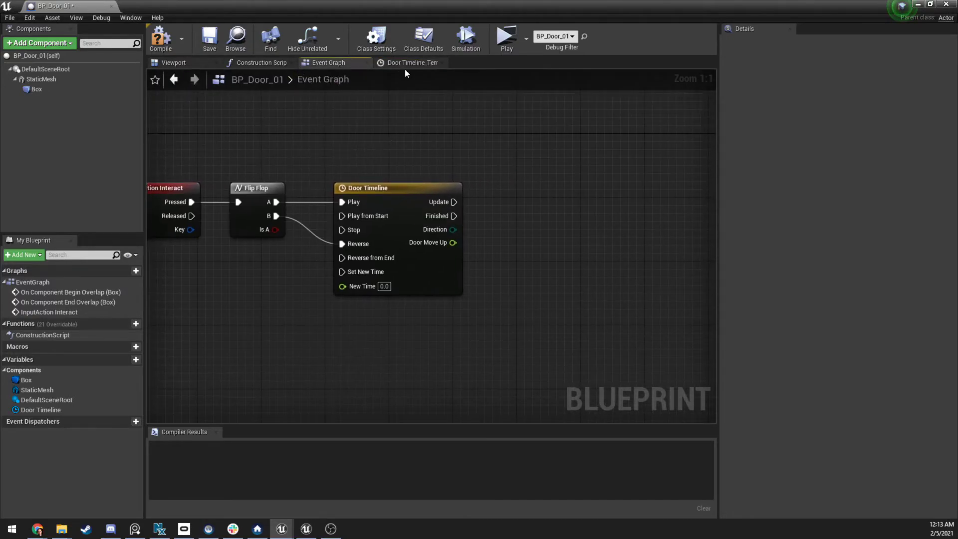
{"action": "left_click", "coordinate": [410, 63]}
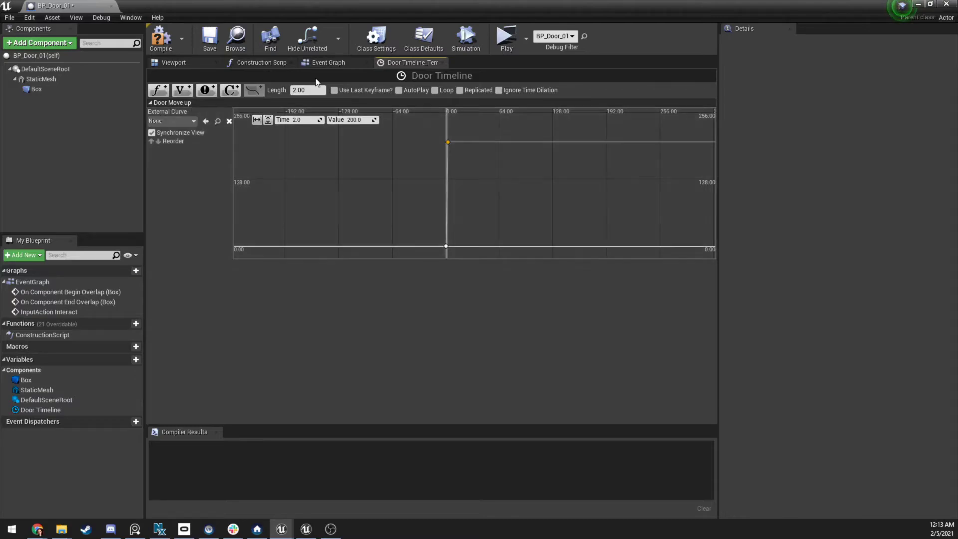
{"action": "left_click", "coordinate": [329, 62]}
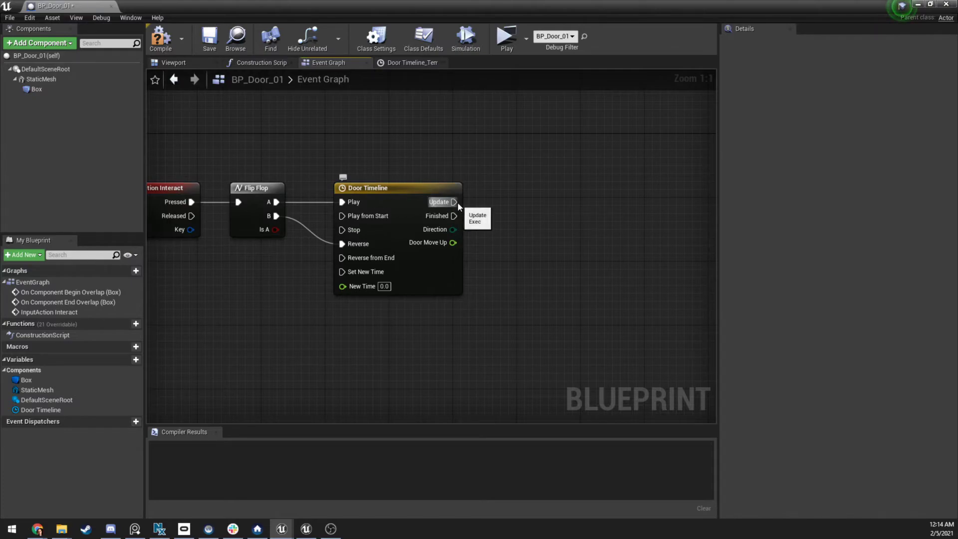
{"action": "left_click_drag", "start_coordinate": [453, 202], "coordinate": [546, 203]}
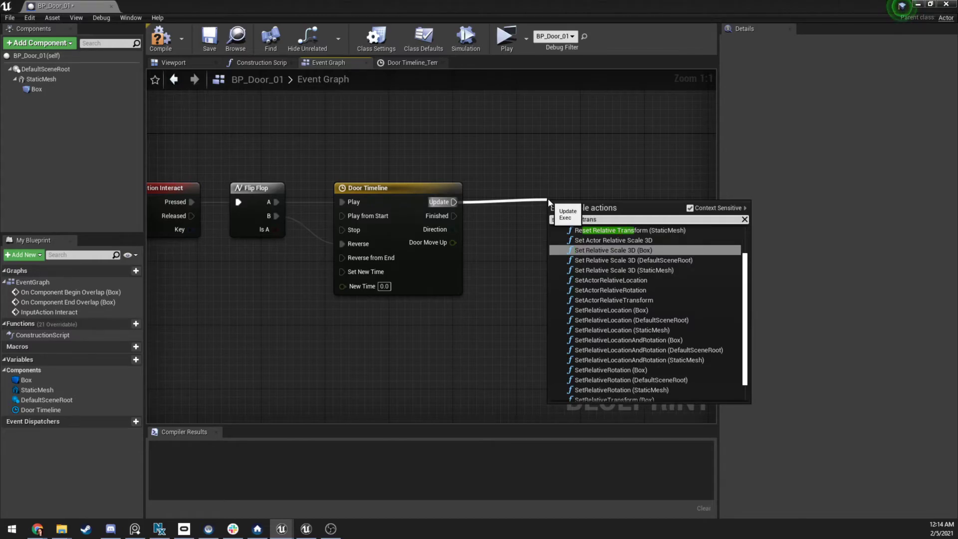
{"action": "type", "text": "posit"}
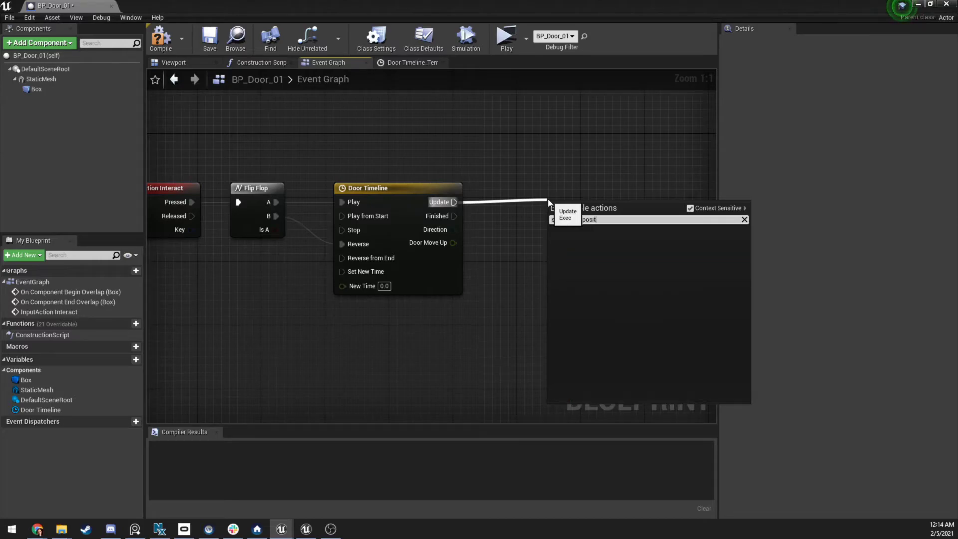
{"action": "type", "text": "set relative trans"}
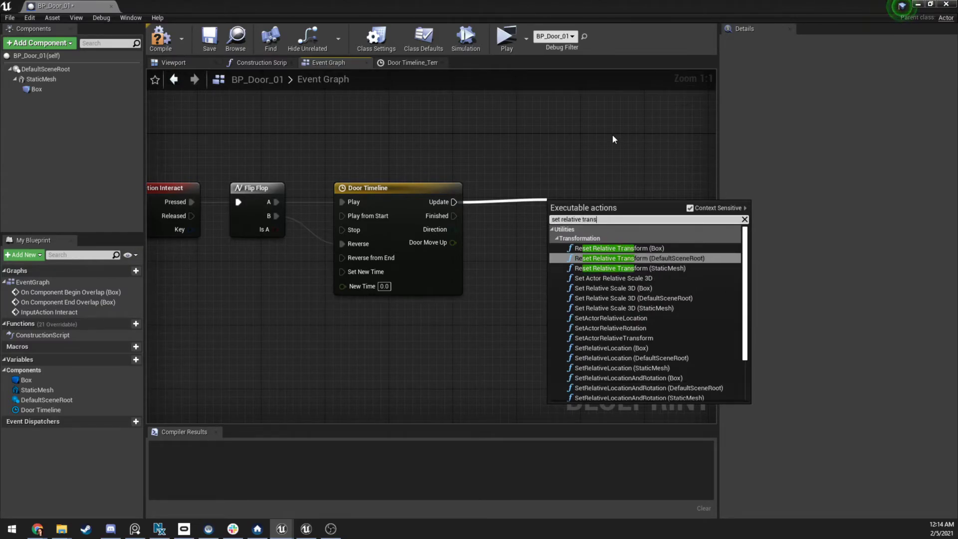
{"action": "left_click", "coordinate": [618, 258]}
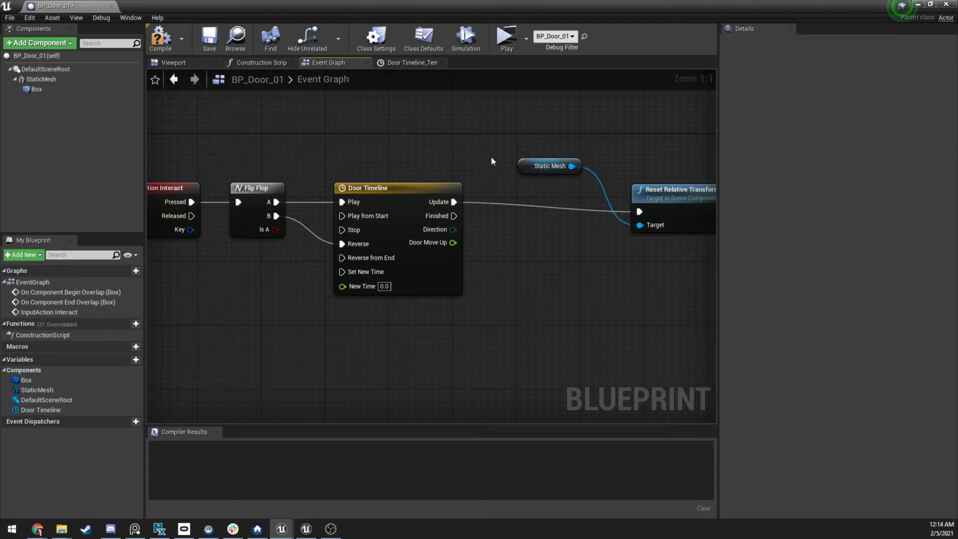
{"action": "left_click_drag", "start_coordinate": [549, 165], "coordinate": [580, 269]}
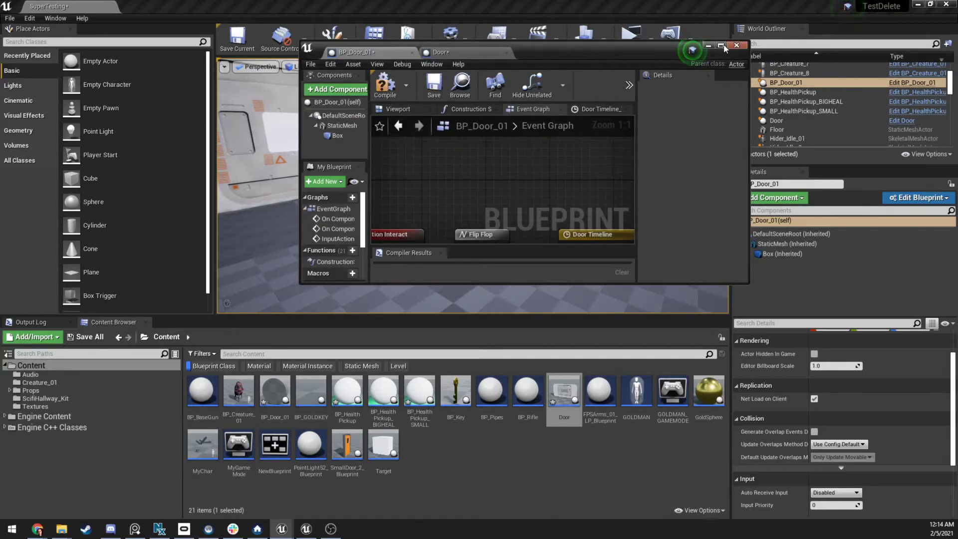
- Reparent the Box component from StaticMesh onto DefaultSceneRoot, then begin a 'set' action search from Static Mesh
{"action": "left_click", "coordinate": [719, 46]}
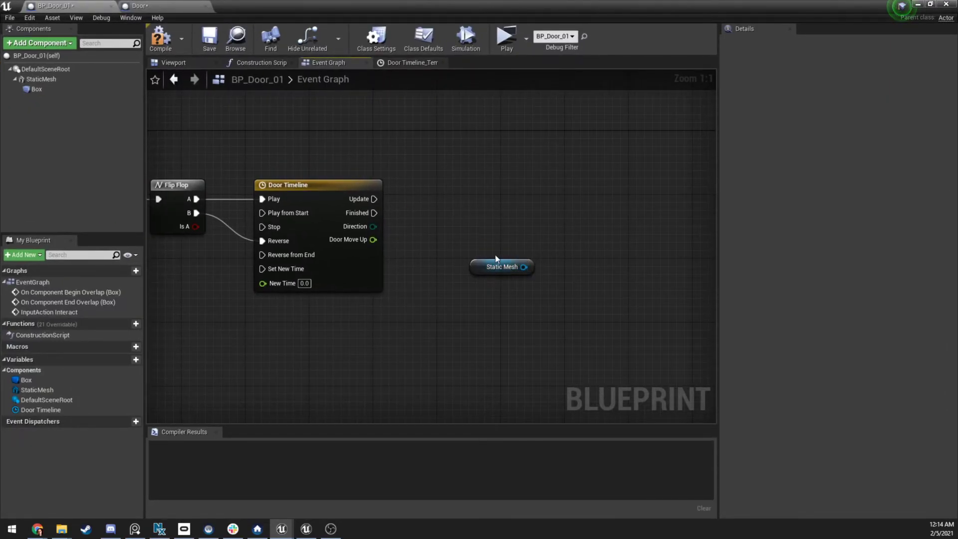
{"action": "left_click", "coordinate": [41, 79]}
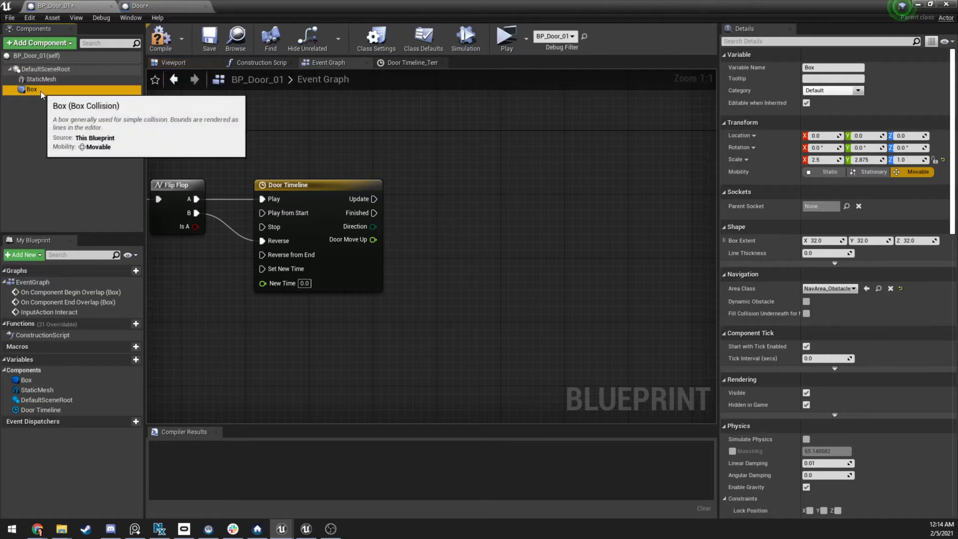
{"action": "left_click_drag", "start_coordinate": [31, 89], "coordinate": [40, 79]}
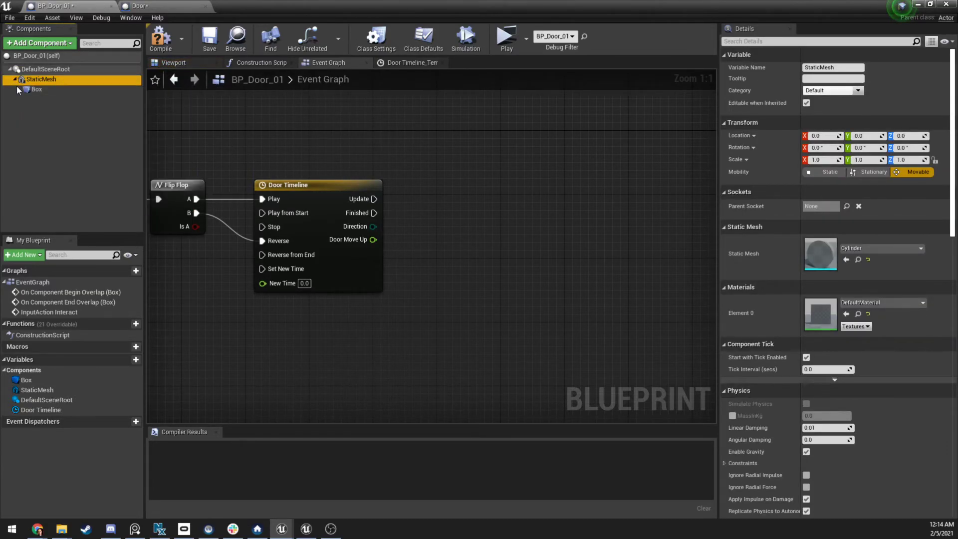
{"action": "mouse_move", "coordinate": [36, 90]}
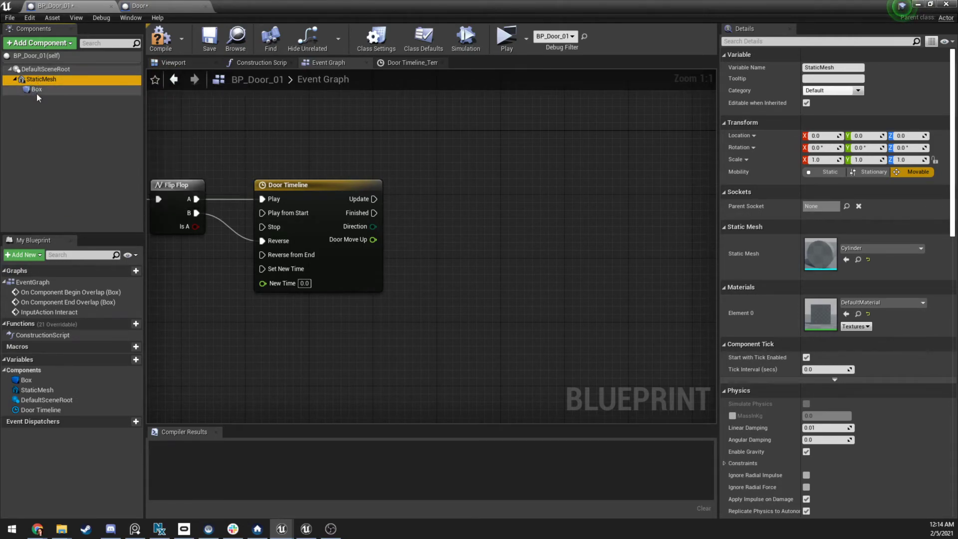
{"action": "mouse_move", "coordinate": [36, 90]}
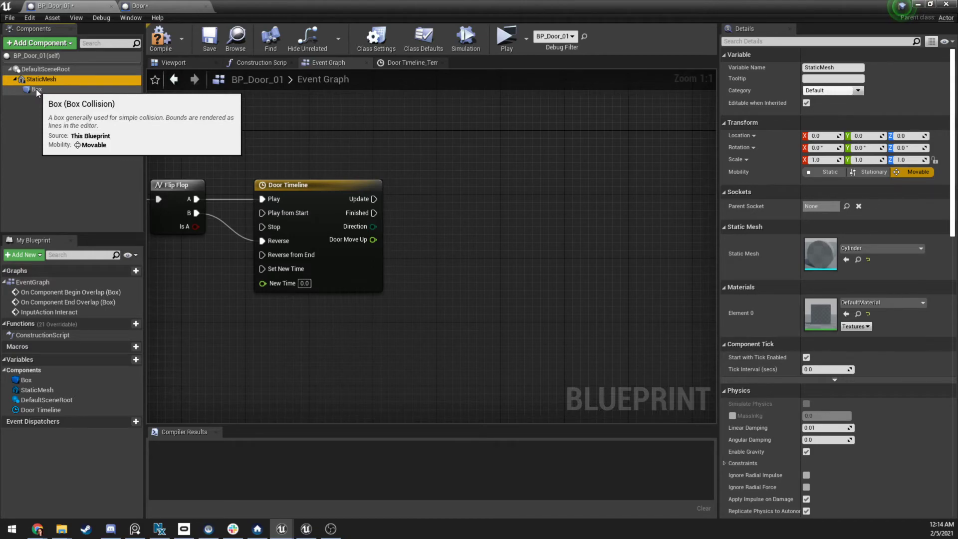
{"action": "left_click", "coordinate": [36, 89]}
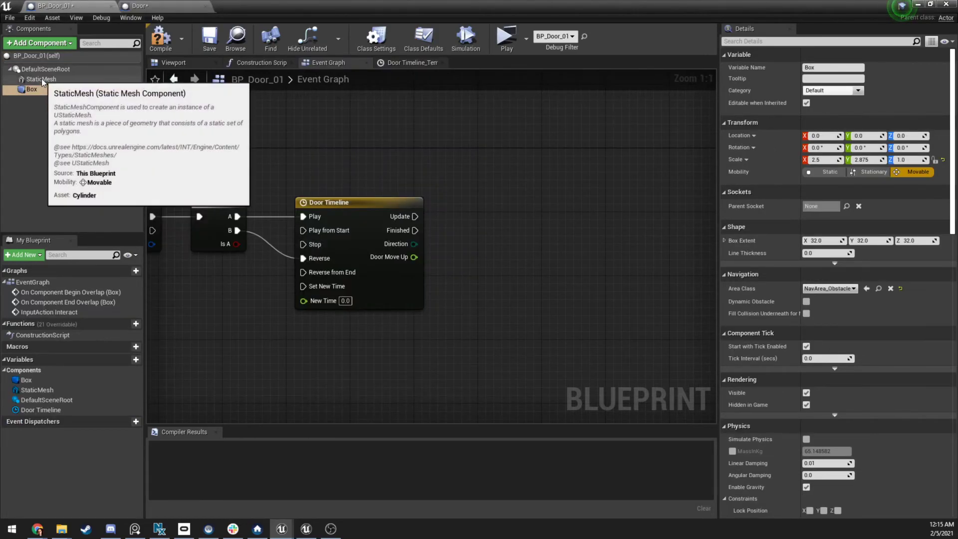
{"action": "left_click", "coordinate": [41, 79]}
{"action": "type", "text": "set"}
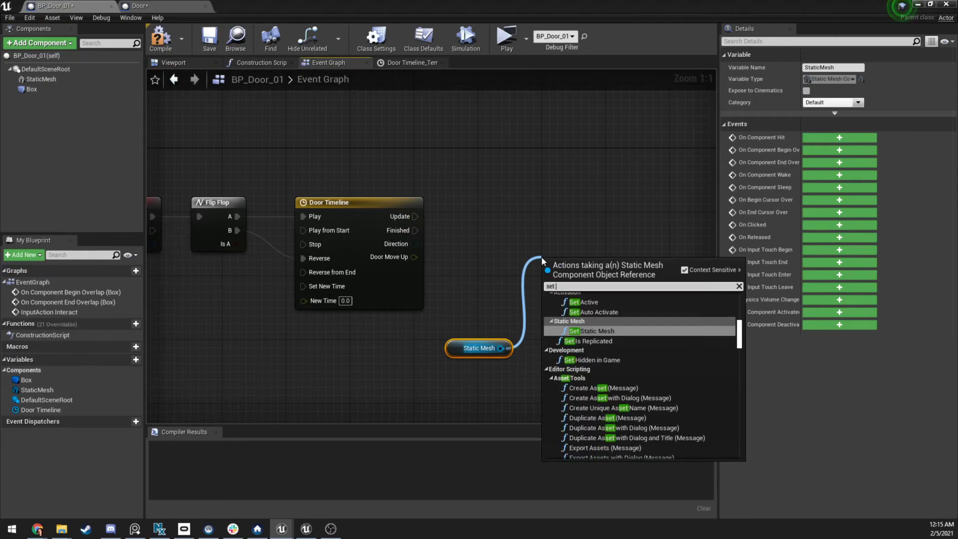
- Add a SetRelativeLocation node for Static Mesh and split New Location into X, Y, Z pins
{"action": "type", "text": "relative loca"}
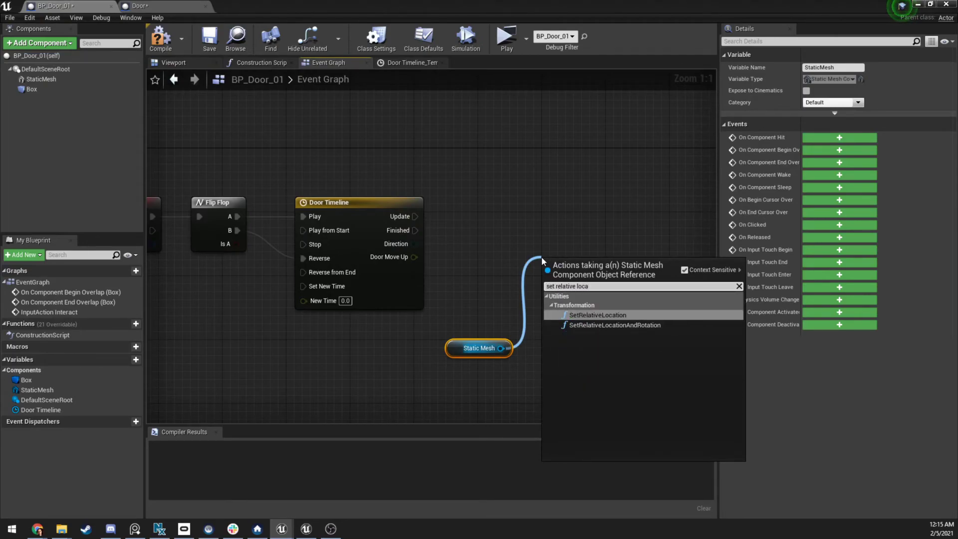
{"action": "left_click", "coordinate": [597, 315]}
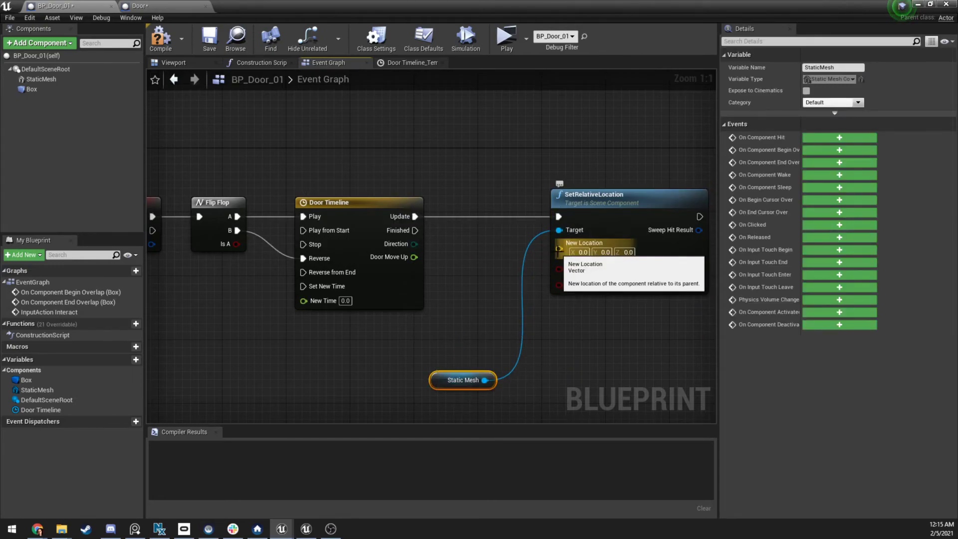
{"action": "right_click", "coordinate": [558, 248]}
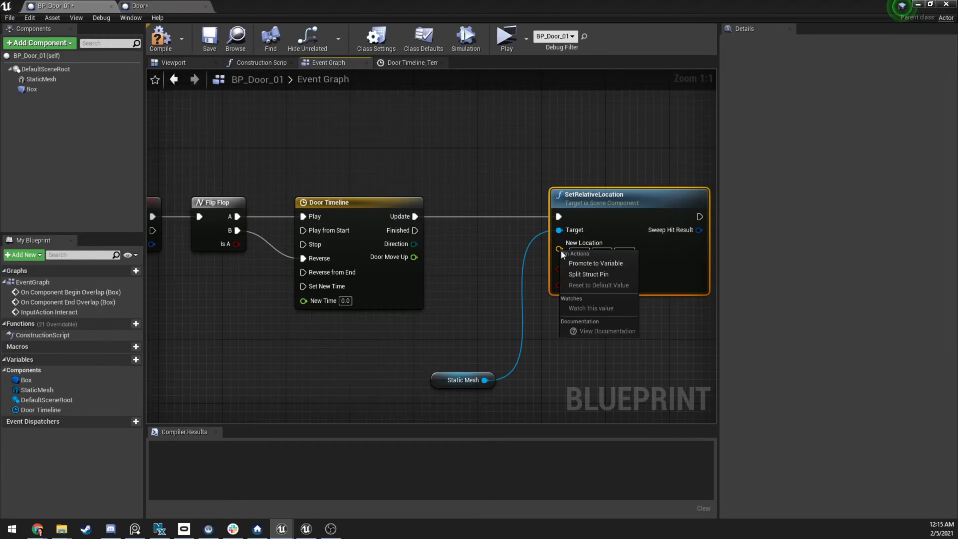
{"action": "mouse_move", "coordinate": [608, 276]}
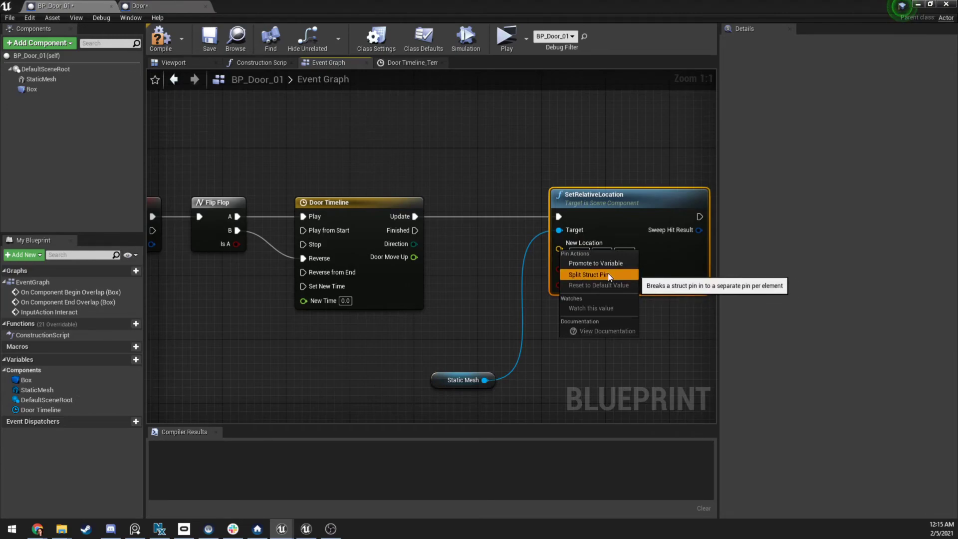
{"action": "left_click", "coordinate": [588, 274]}
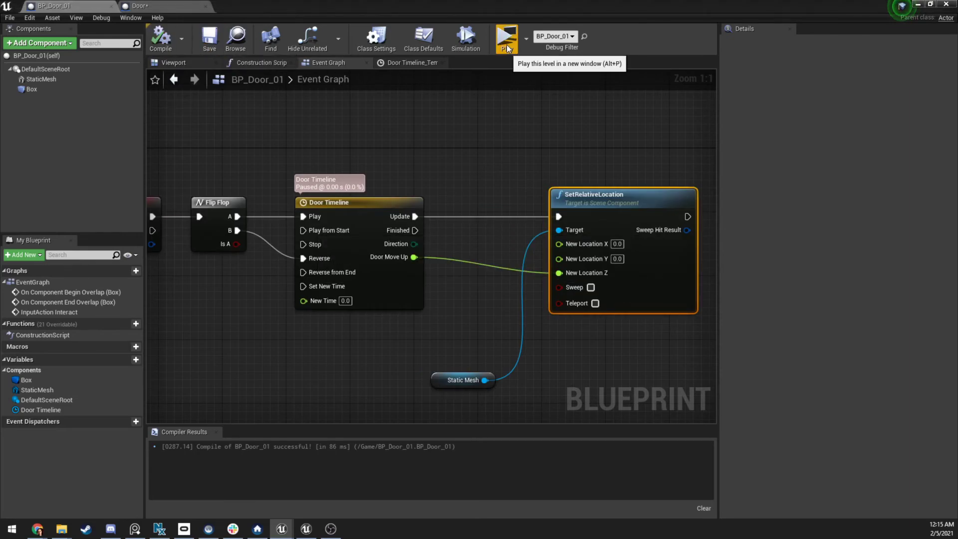
{"action": "left_click", "coordinate": [505, 38]}
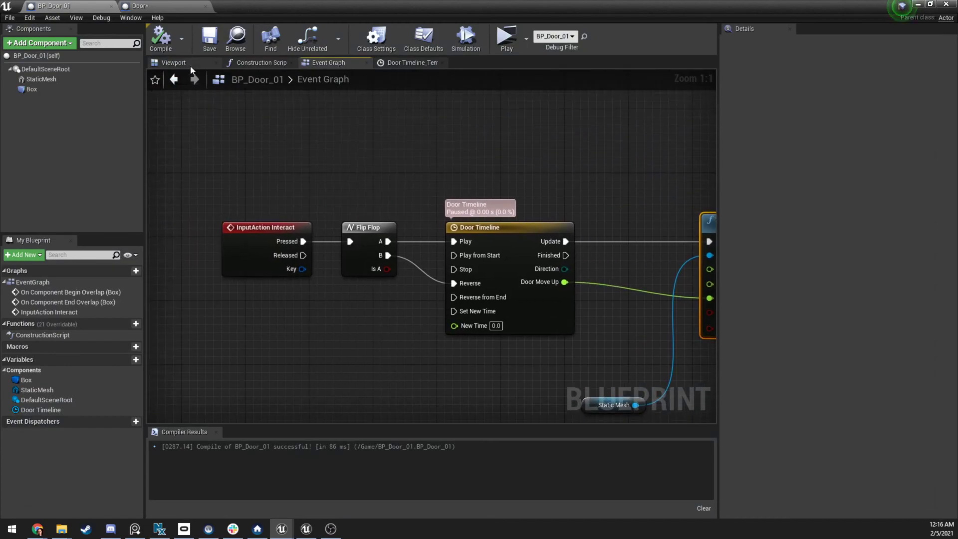
- Untick Hidden in Game on the Box trigger, save BP_Door_01, and play-test the level
{"action": "left_click", "coordinate": [174, 63]}
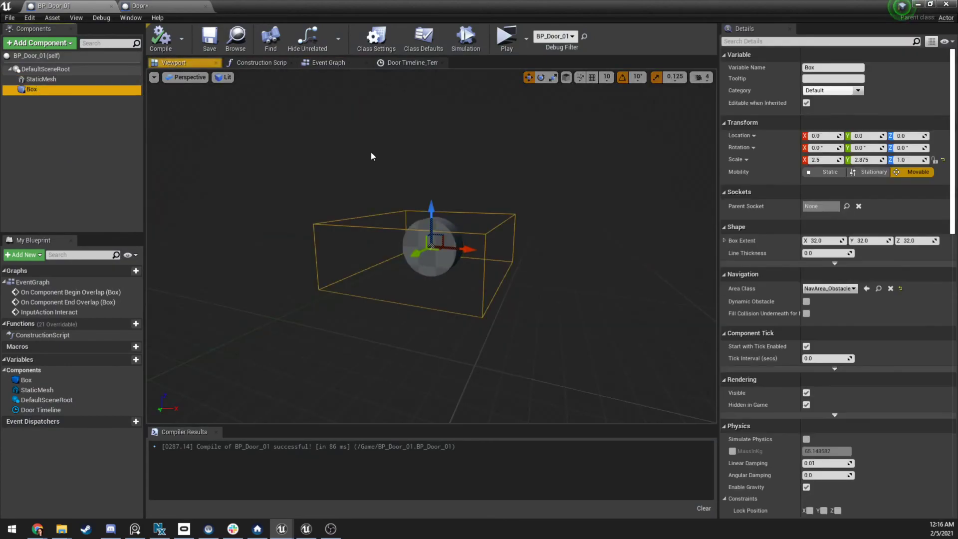
{"action": "scroll", "scroll_direction": "down", "scroll_amount": 3}
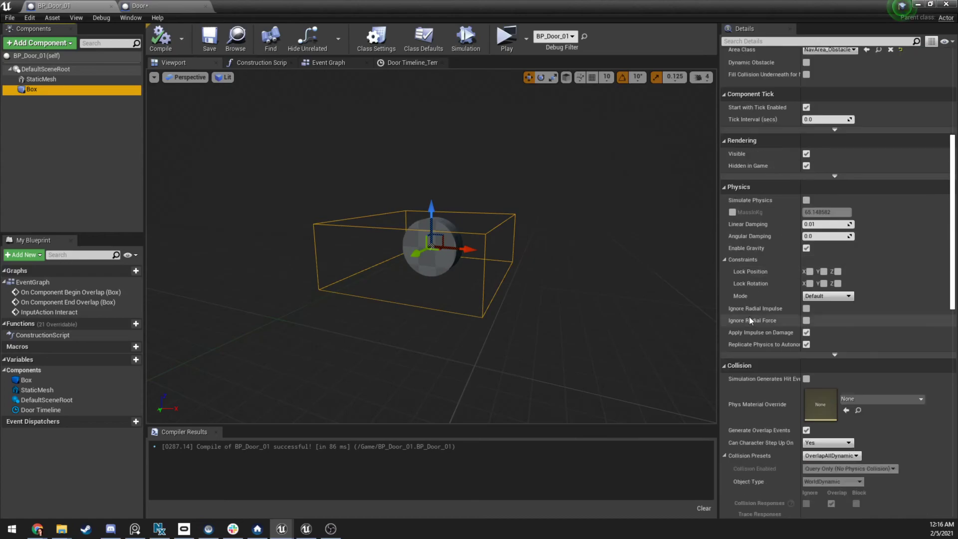
{"action": "scroll", "scroll_direction": "down", "scroll_amount": 3}
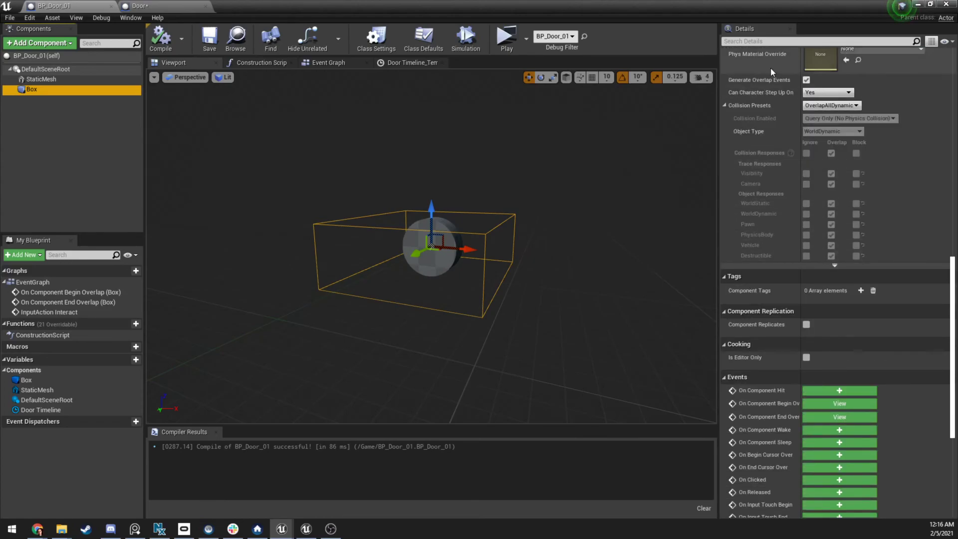
{"action": "type", "text": "vi"}
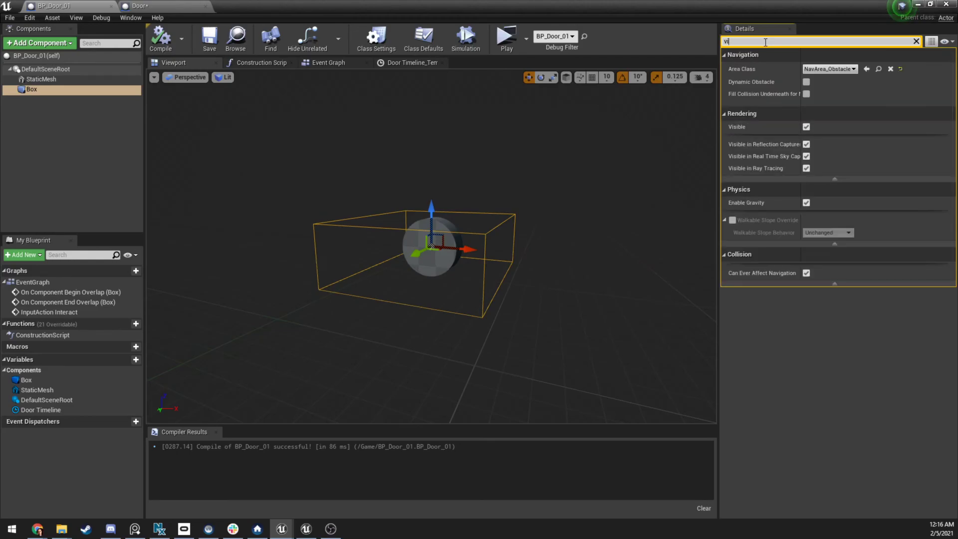
{"action": "type", "text": "render"}
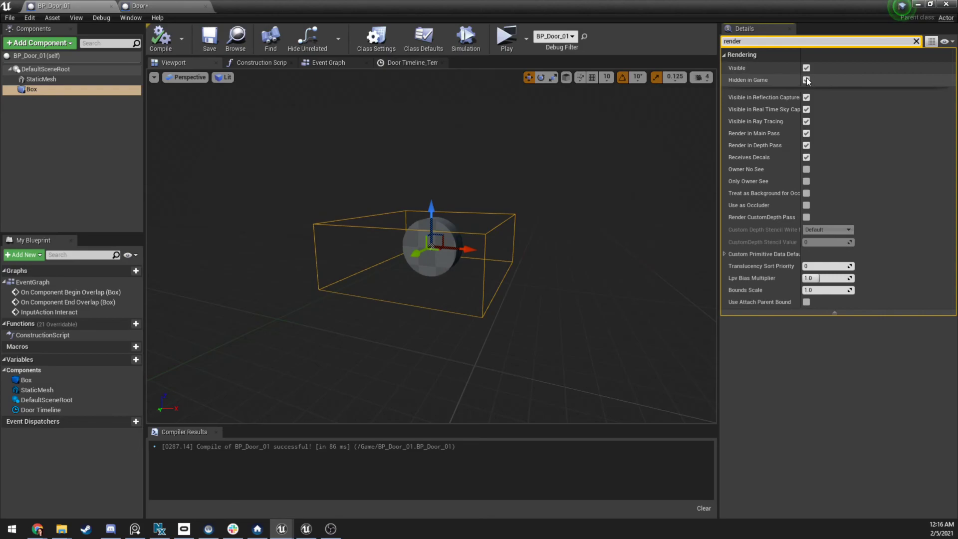
{"action": "left_click", "coordinate": [805, 80]}
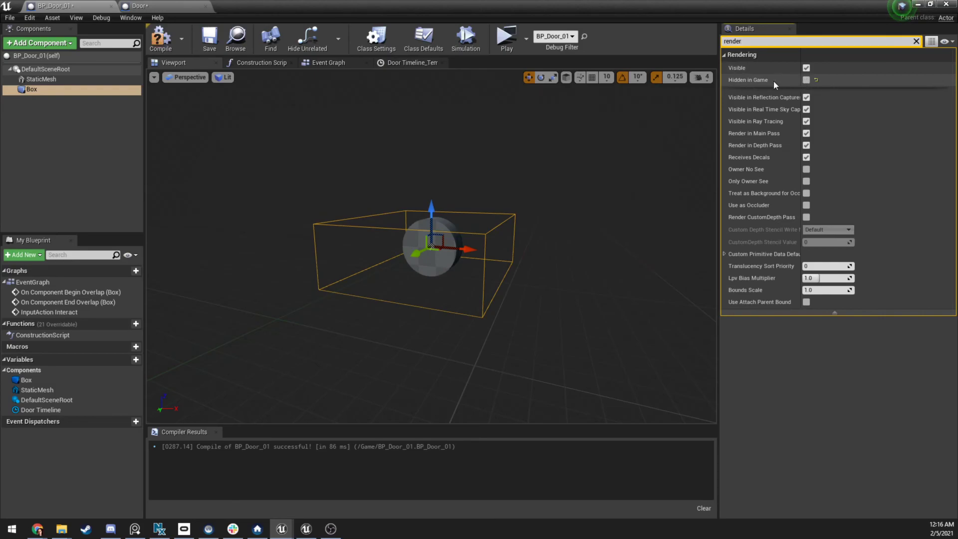
{"action": "left_click", "coordinate": [209, 36]}
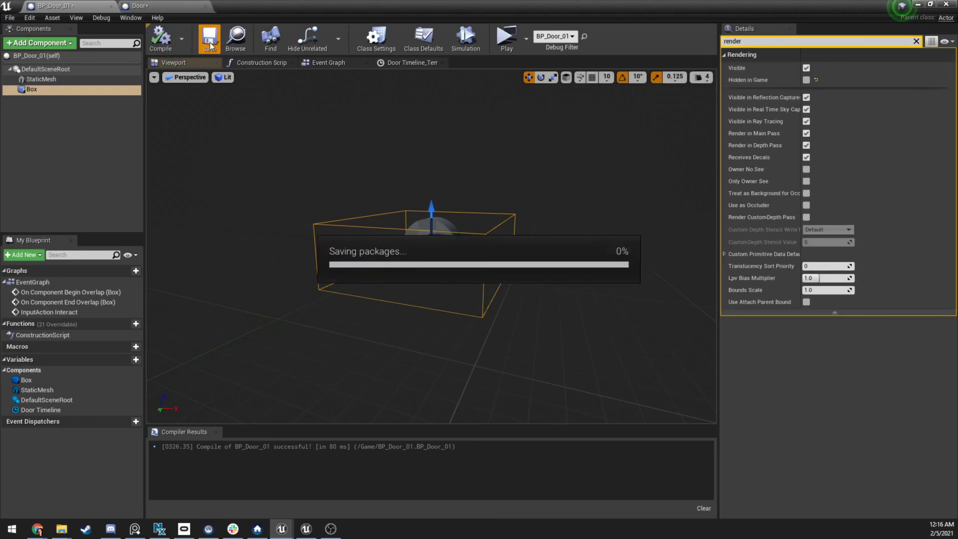
{"action": "left_click", "coordinate": [506, 36]}
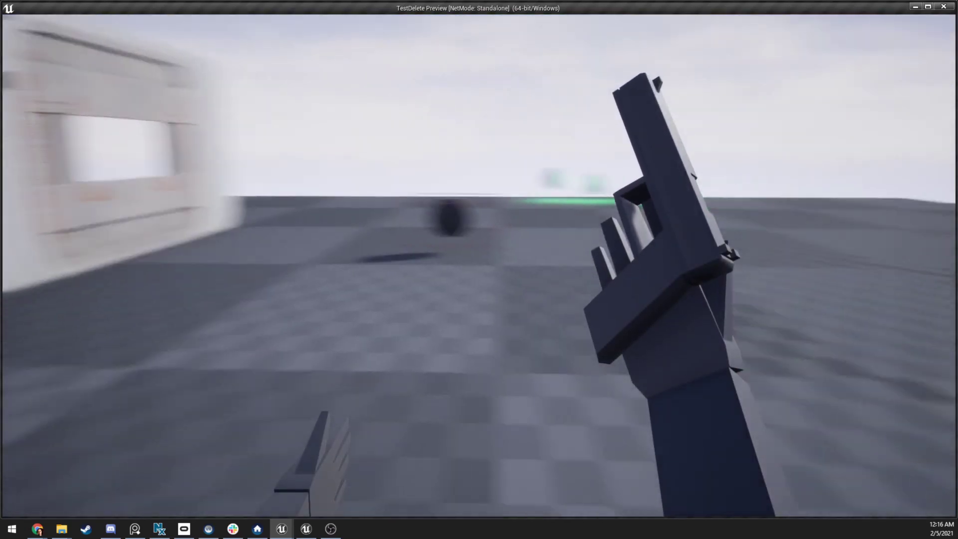